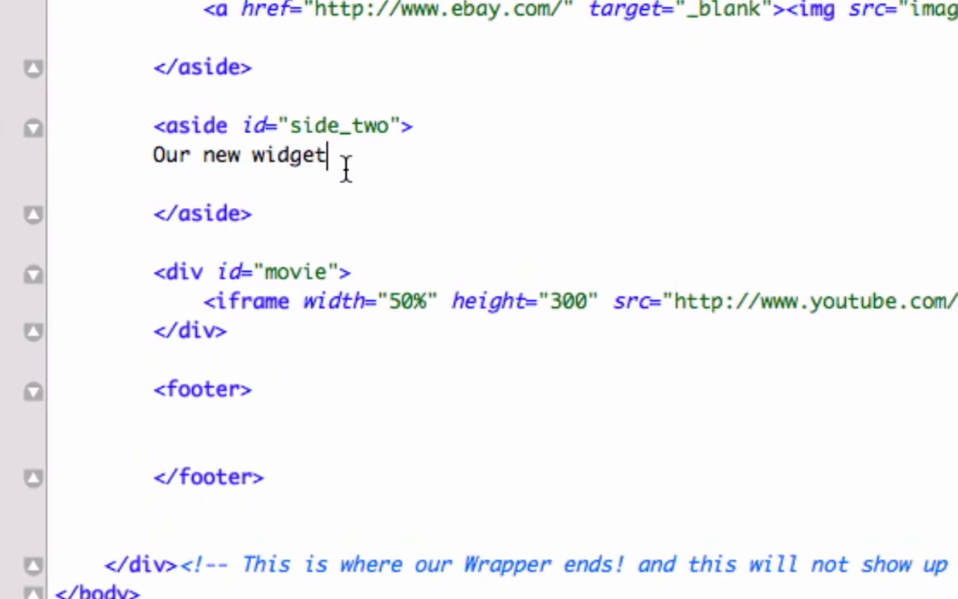
- Replace the 'Our new widget' text with <canvas id="myCanvas"></canvas> in the side_two aside
key("Backspace")
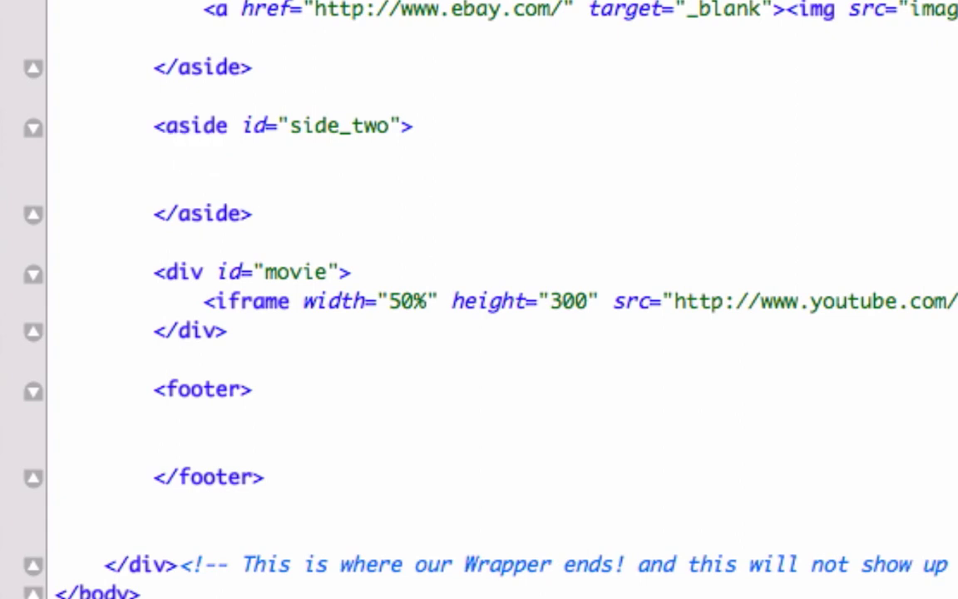
type("<can>")
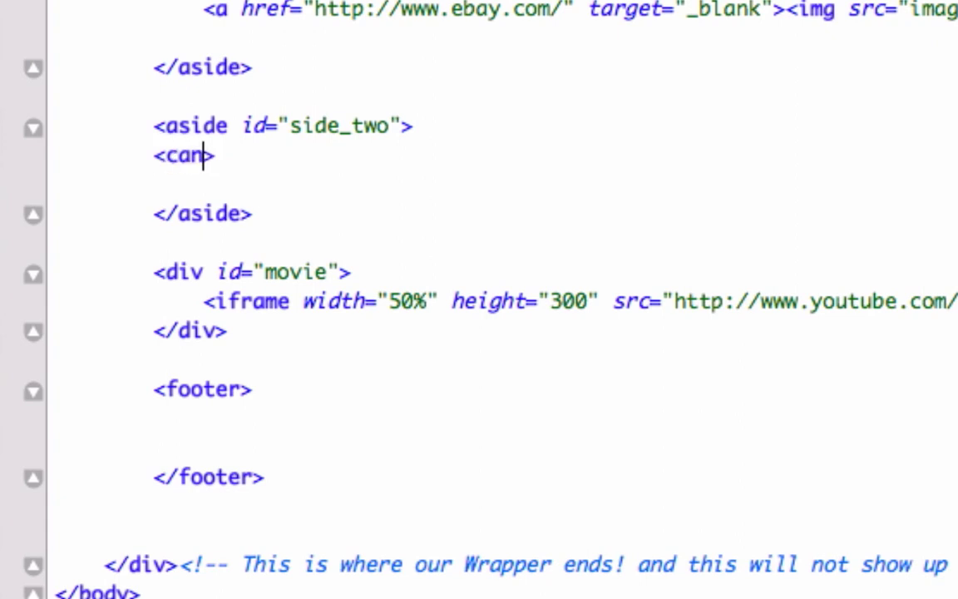
type("vas>")
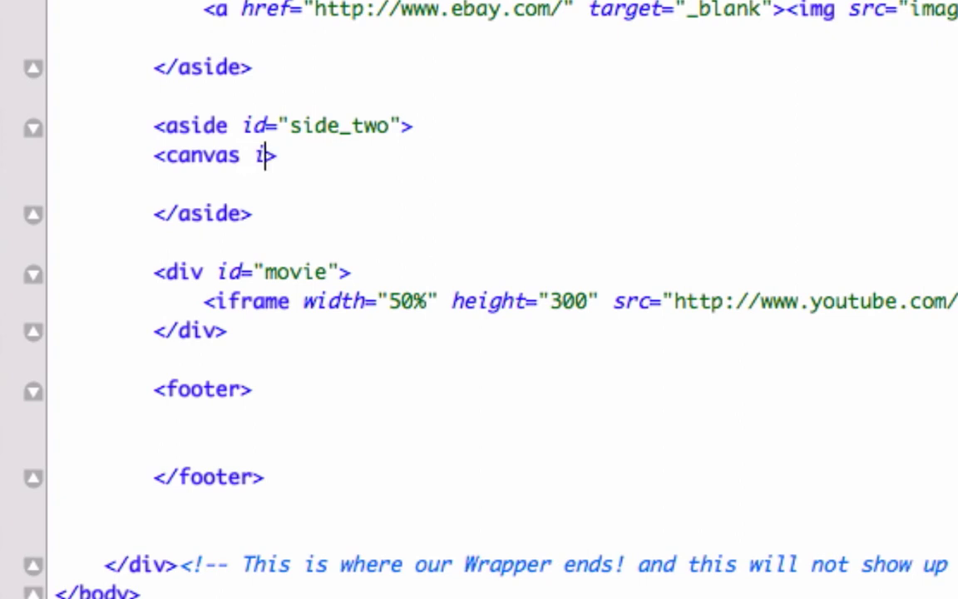
type("d=\"\"")
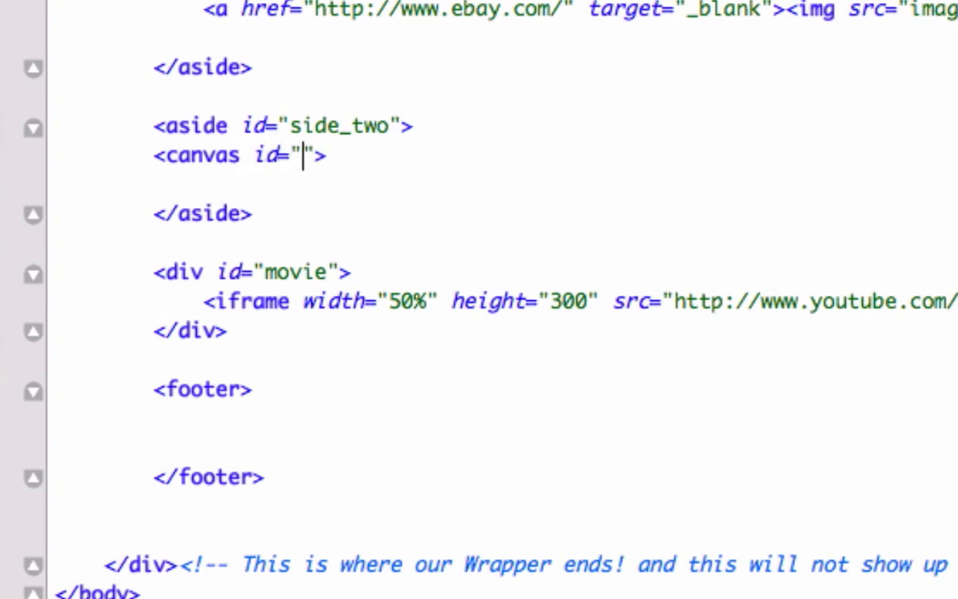
type("my")
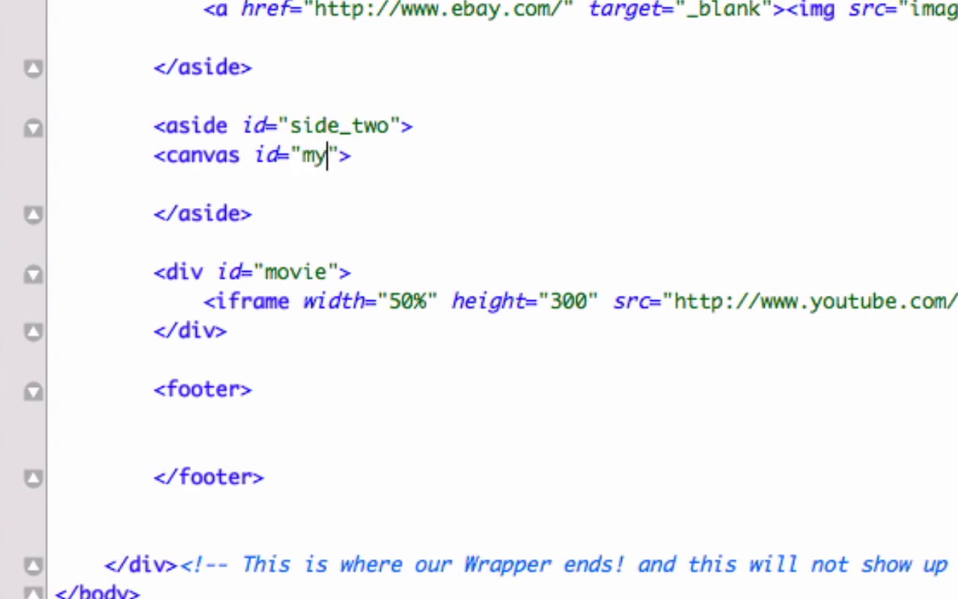
type("Can")
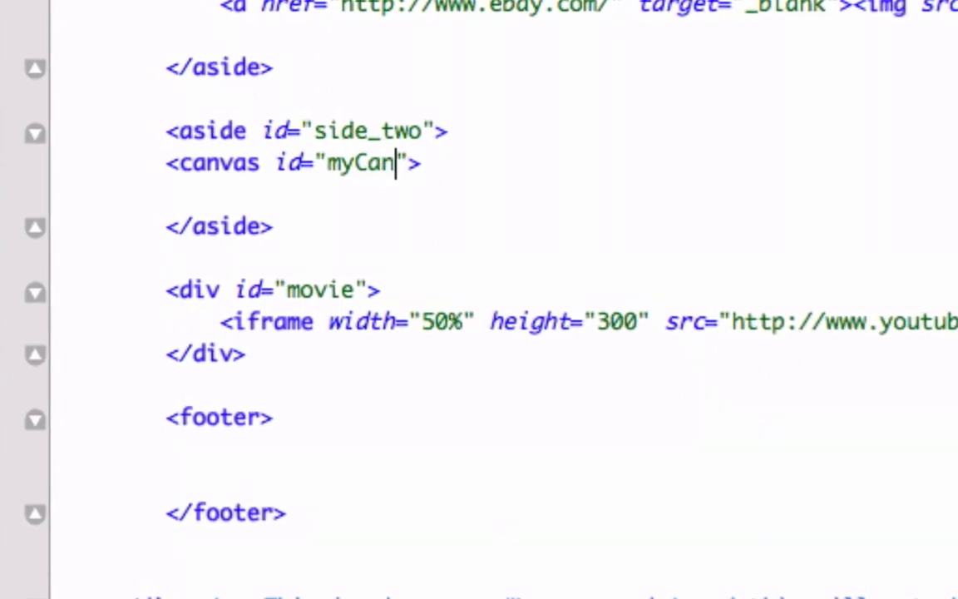
type("vas")
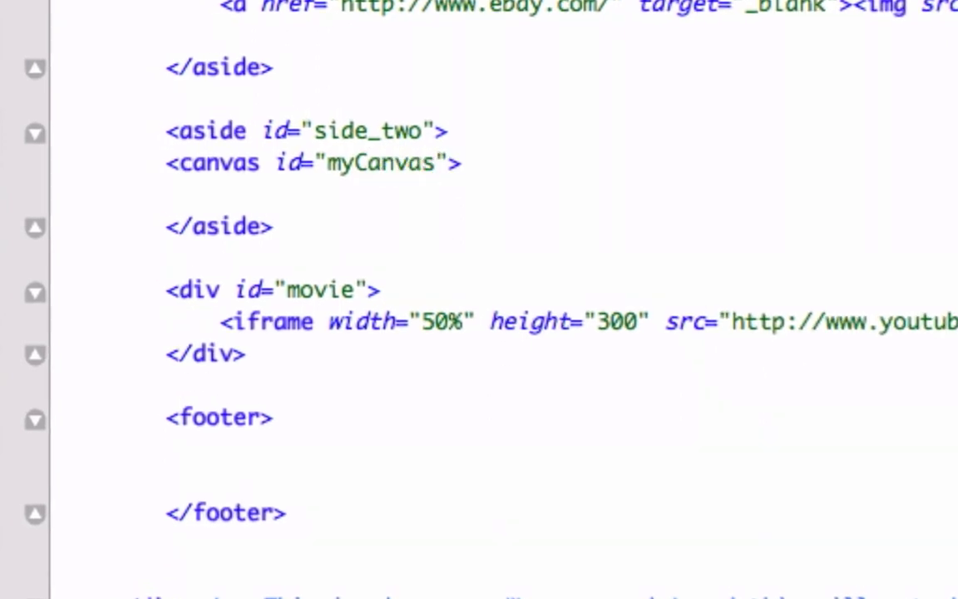
mouse_move(329, 170)
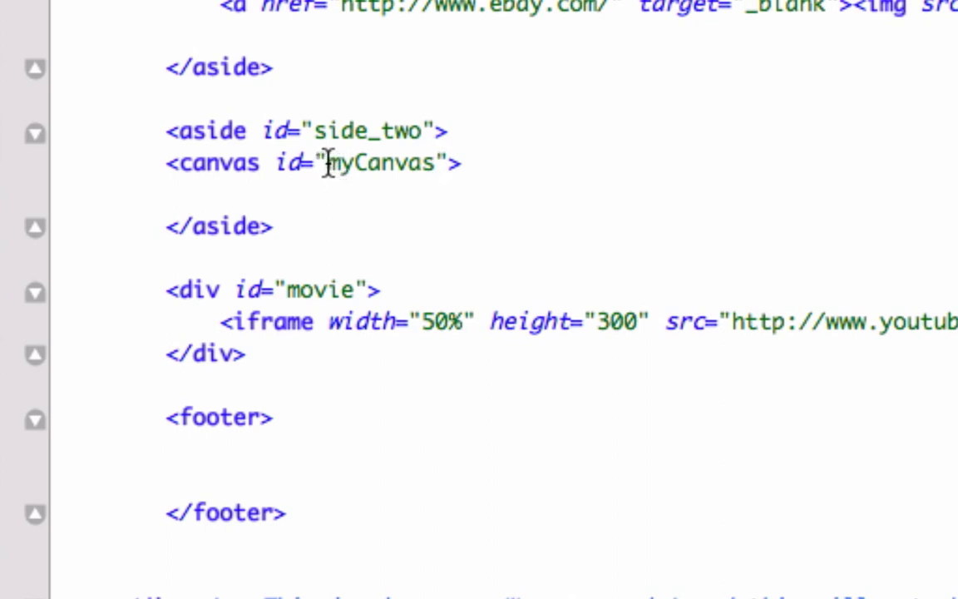
mouse_move(352, 165)
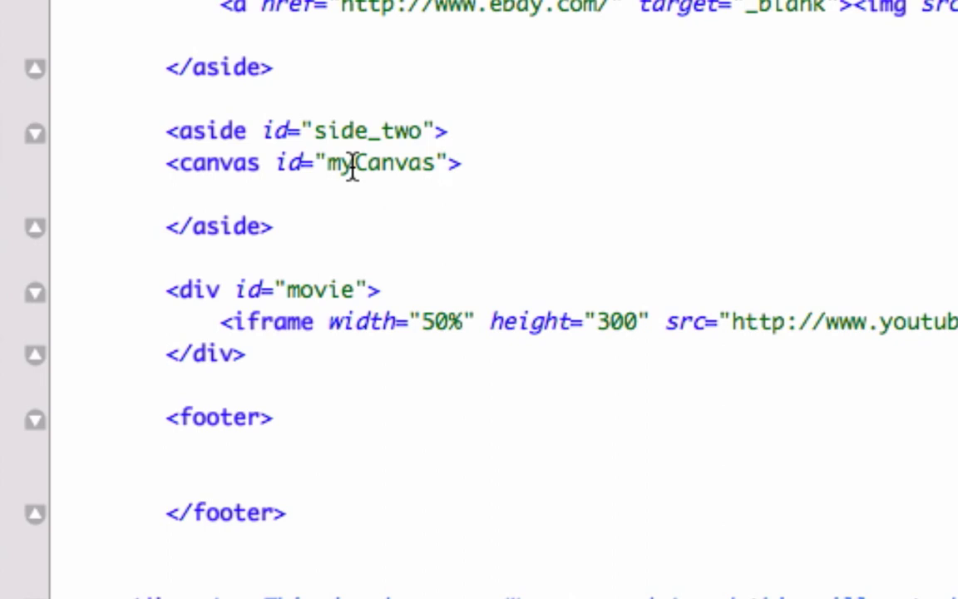
mouse_move(489, 159)
type("</>")
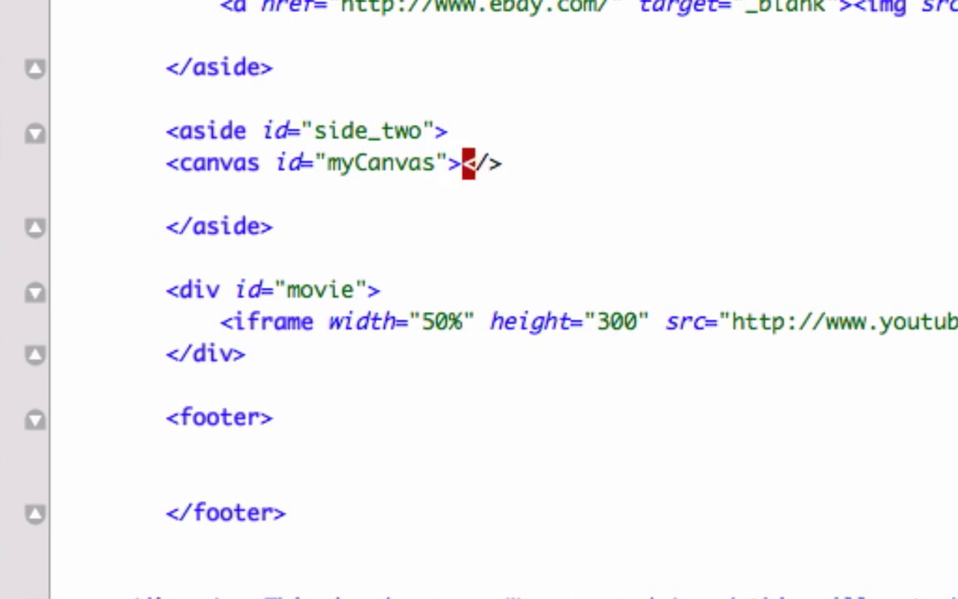
type("canvas")
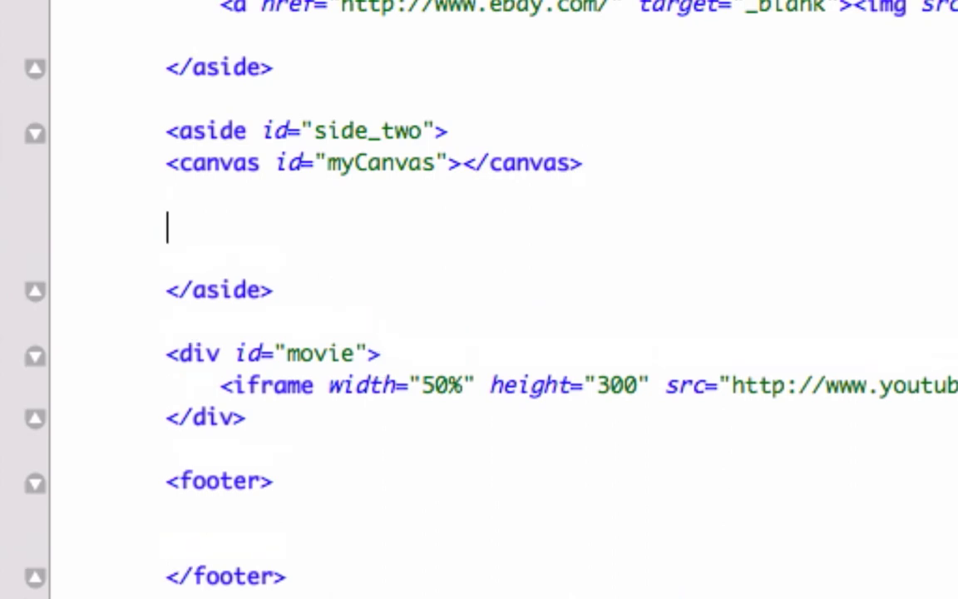
- Write opening <script> and closing </script> tags below the canvas element
type("<sc>")
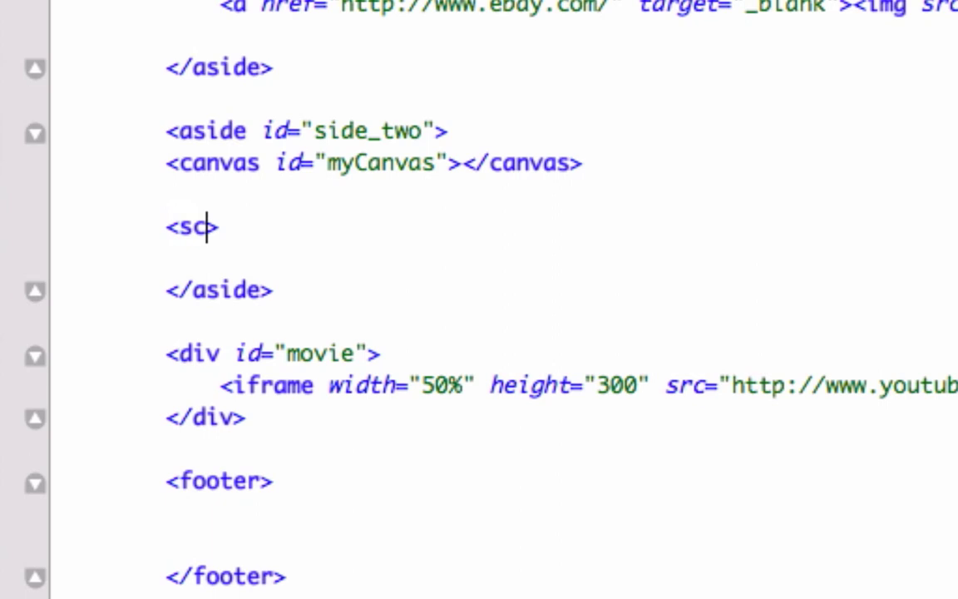
type("ript>")
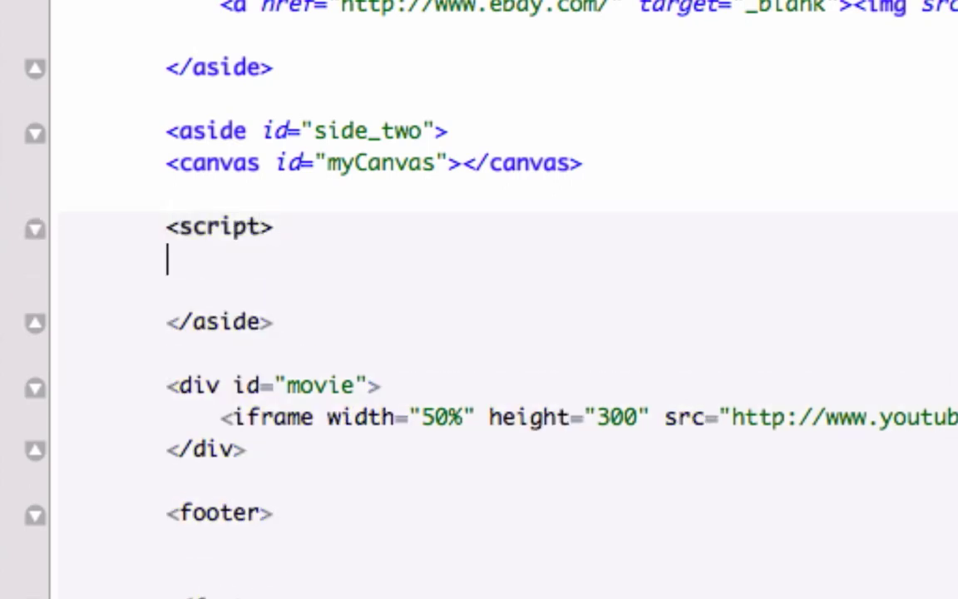
type("</s")
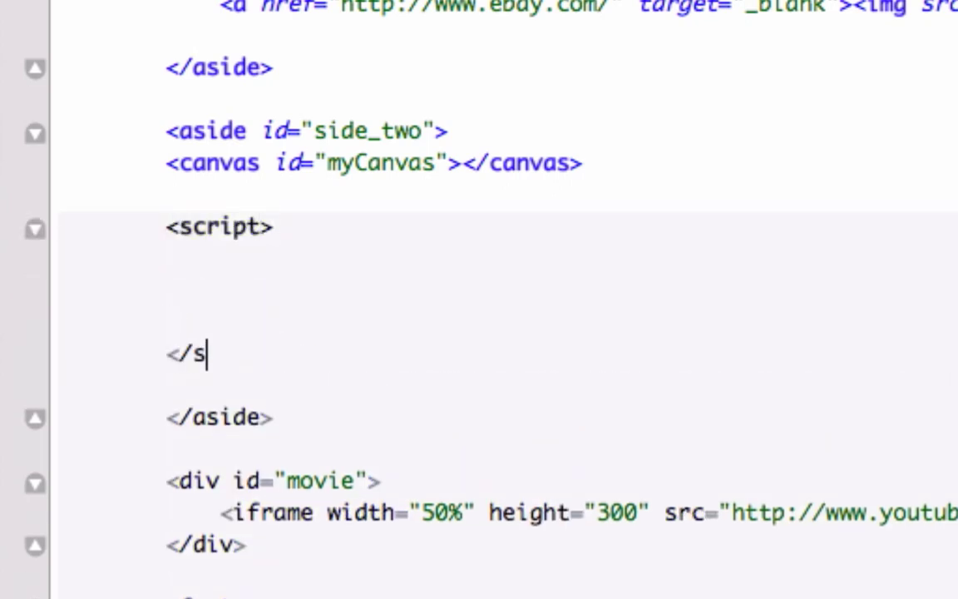
type("cript>")
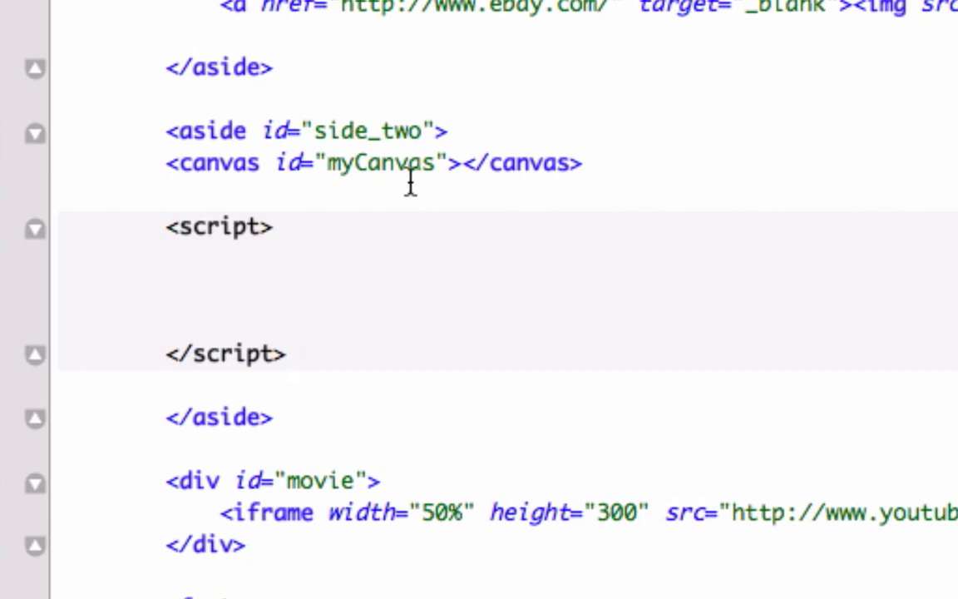
mouse_move(296, 141)
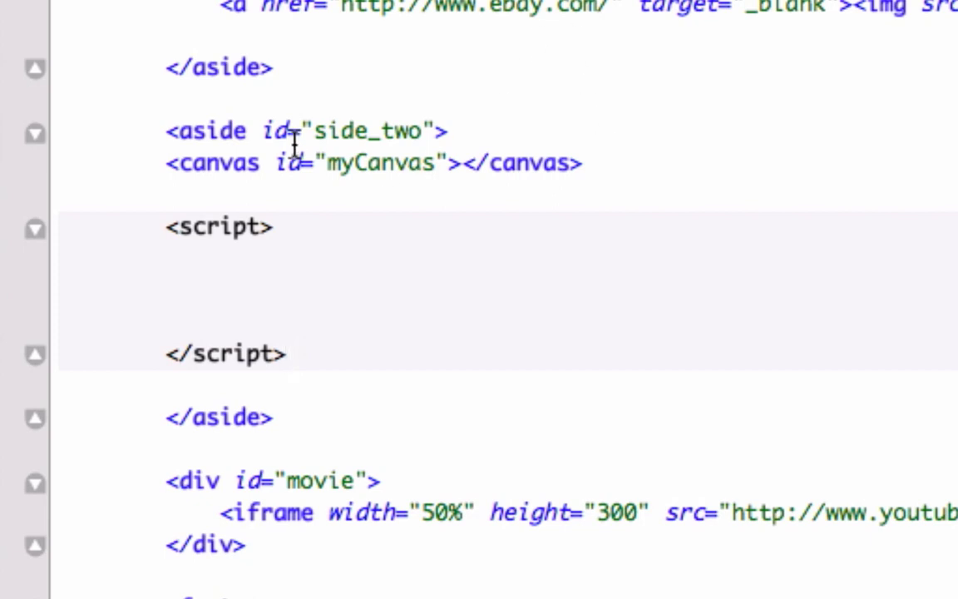
mouse_move(224, 158)
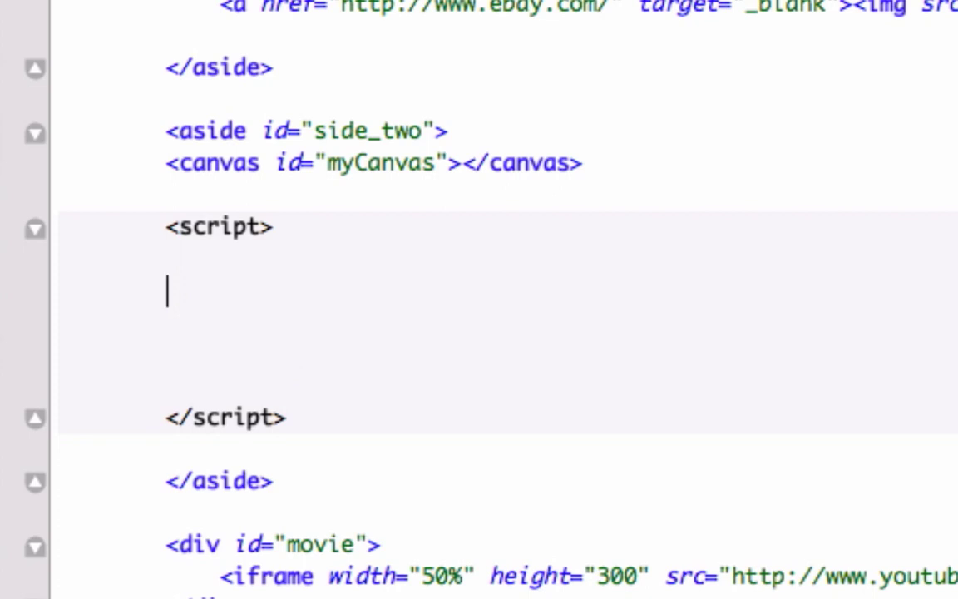
- Write var c=document.getElementById("myCanvas") inside the script block
type("var c")
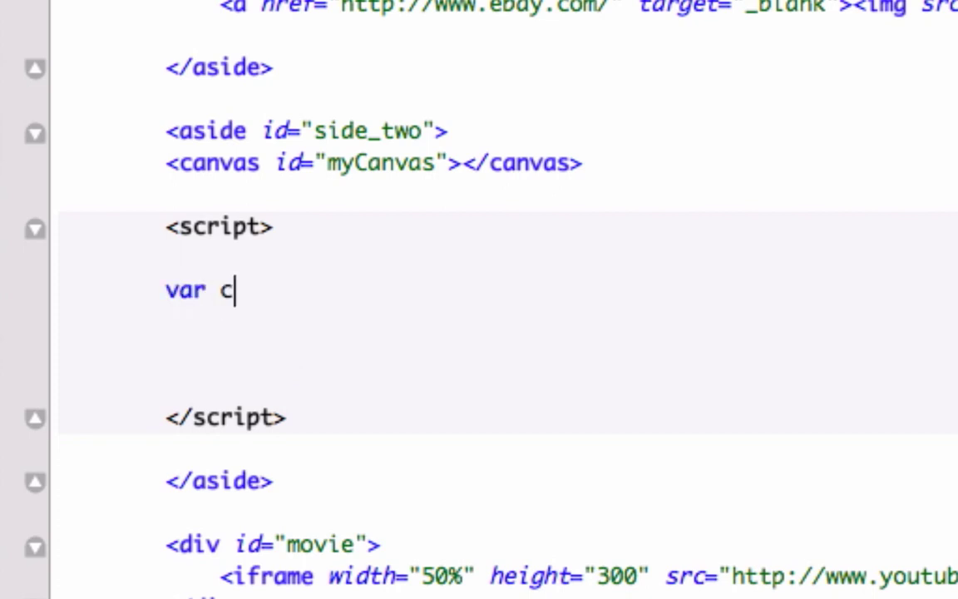
type("=")
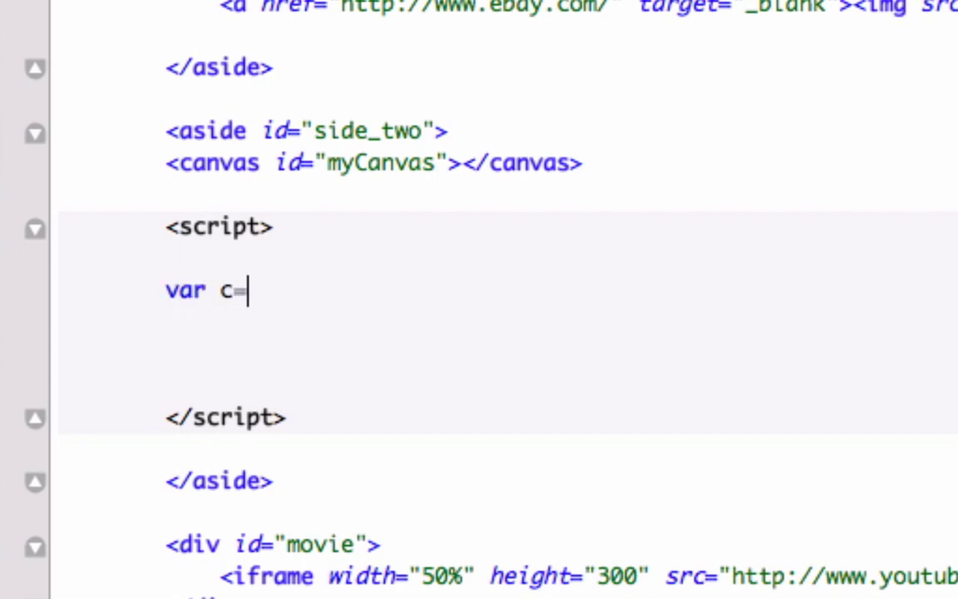
type("doc")
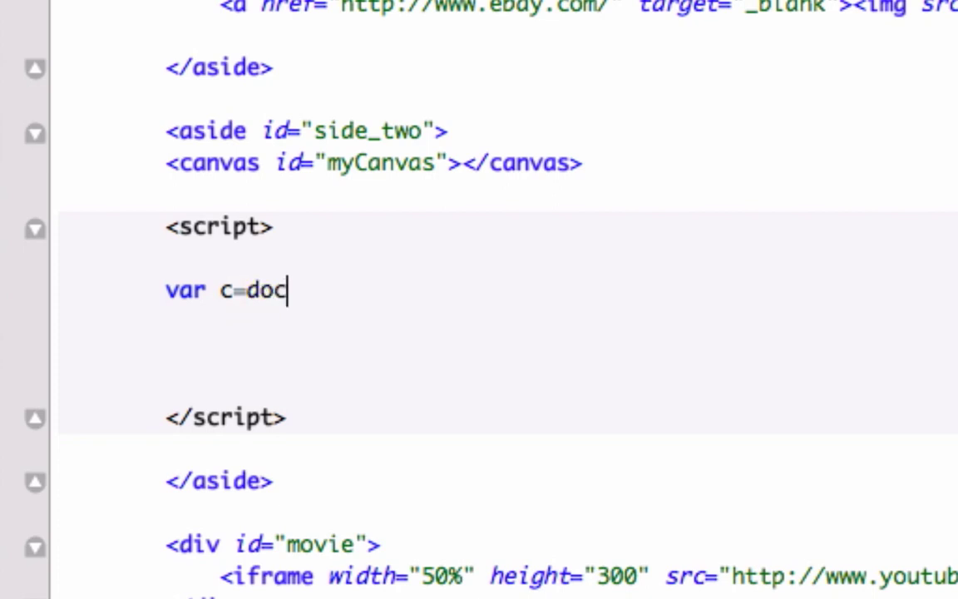
type("ume")
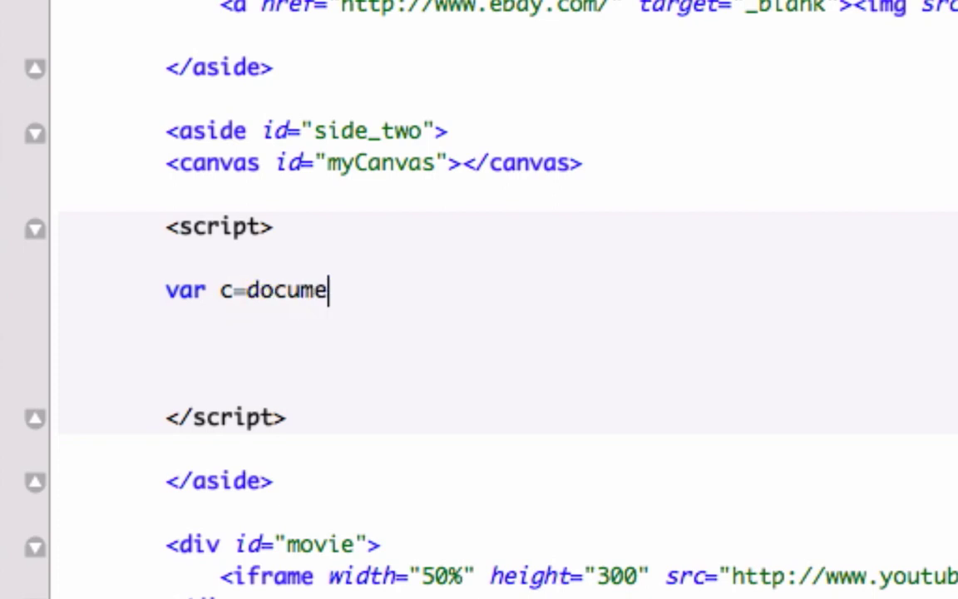
type("nt")
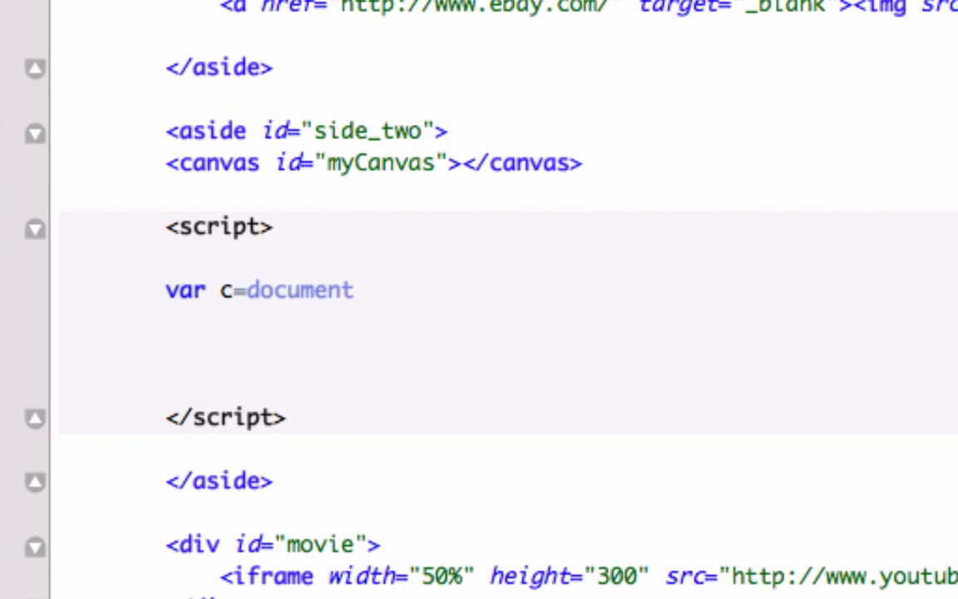
type(".")
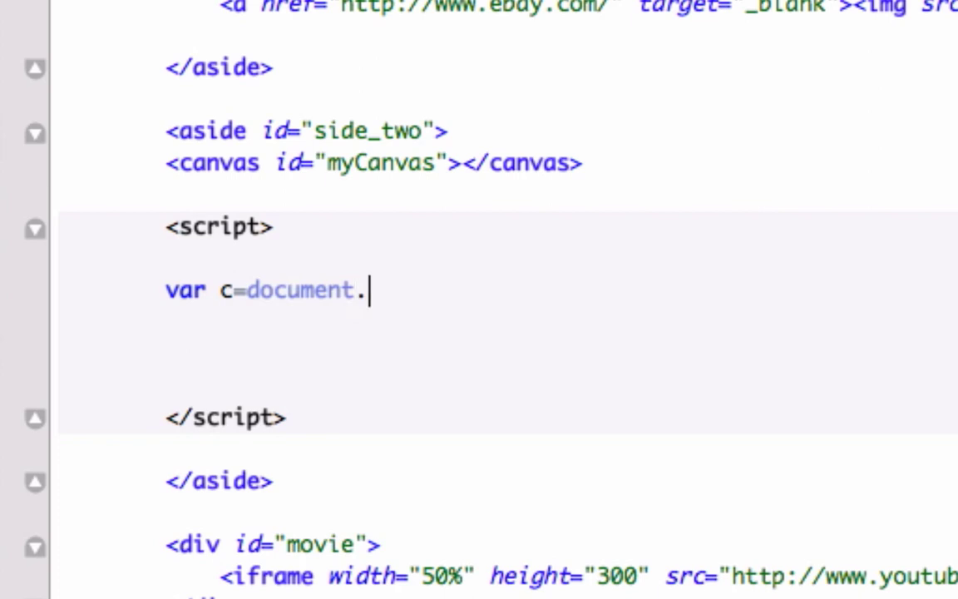
type("getE")
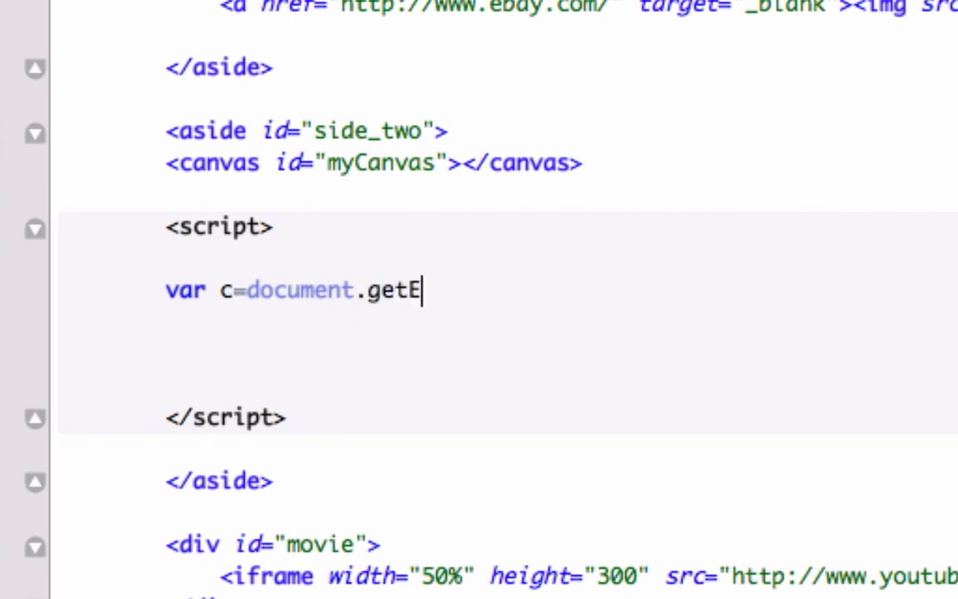
type("lement")
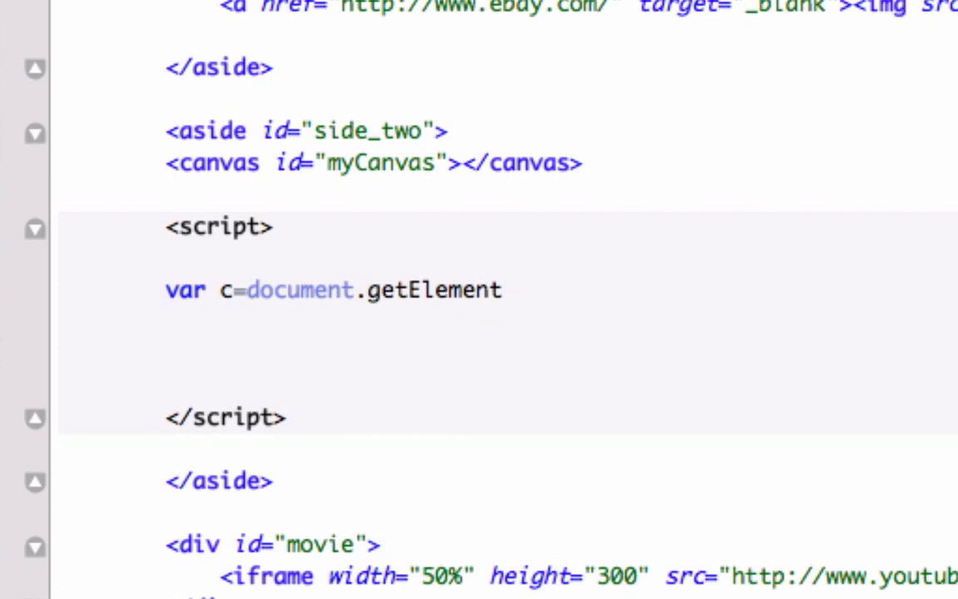
type("By")
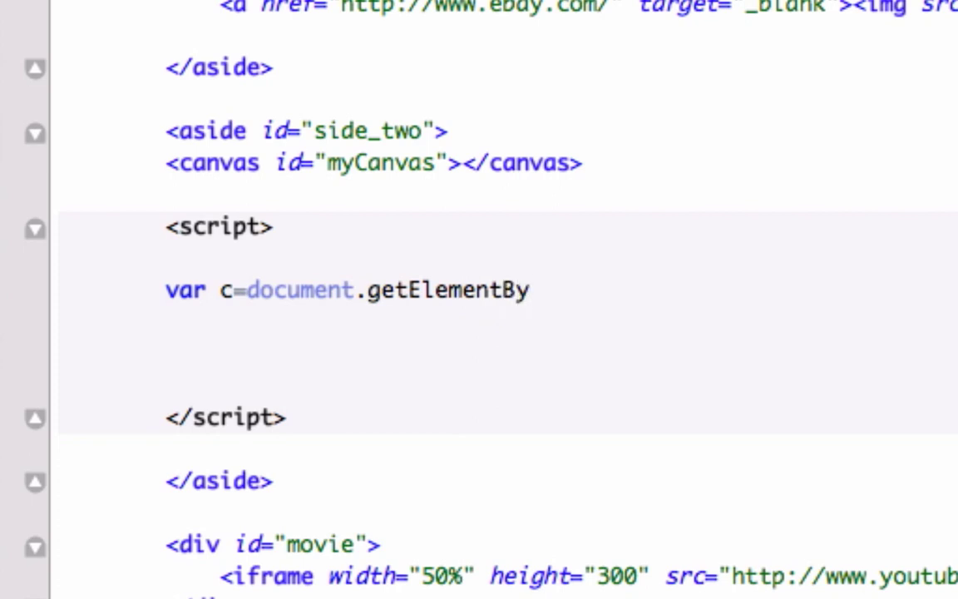
type("Id")
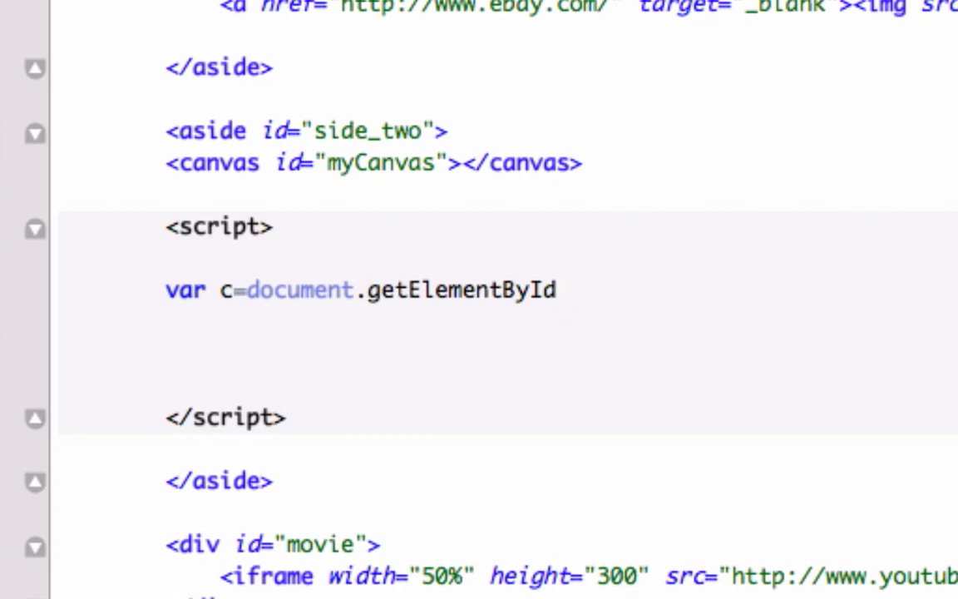
type("(\"my\")")
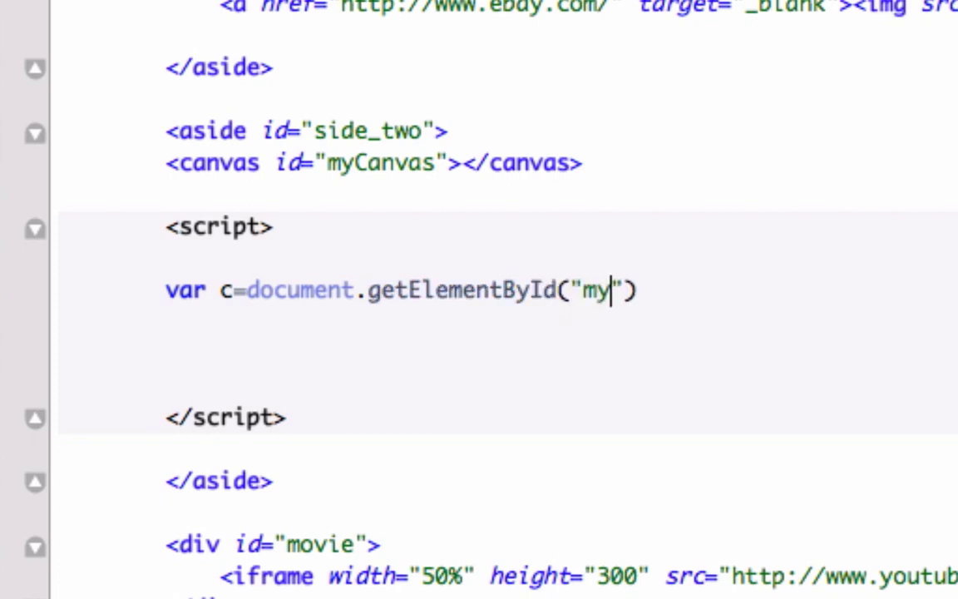
type("Canvas")
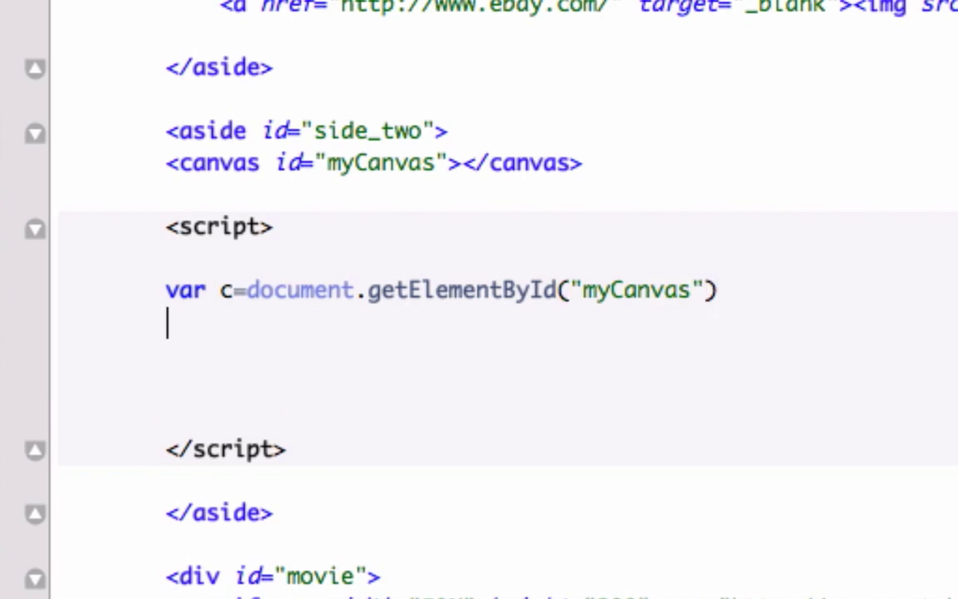
- Write var ctx=c.getContext("2d"); on the next script line
type("var")
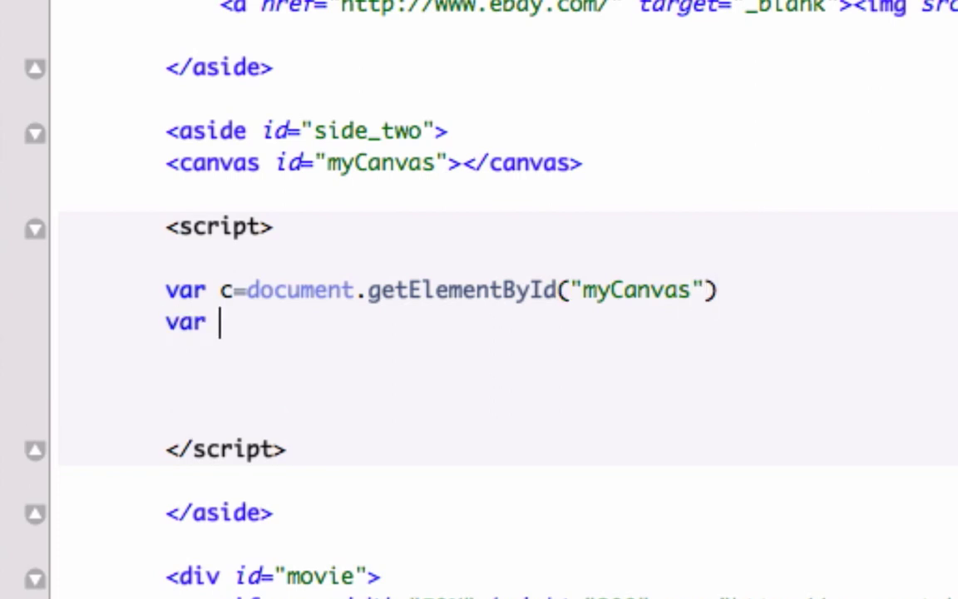
type("ctx")
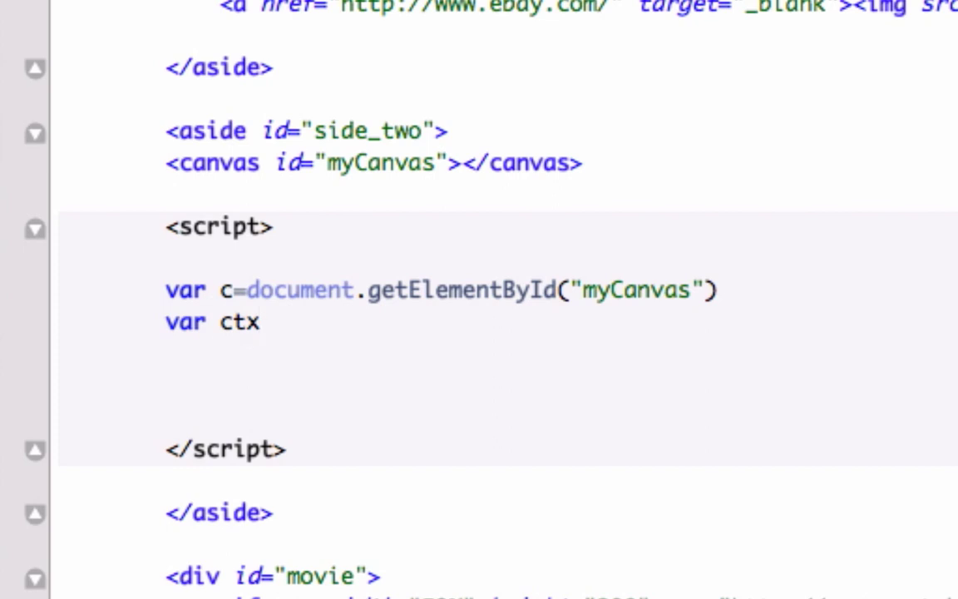
type("=")
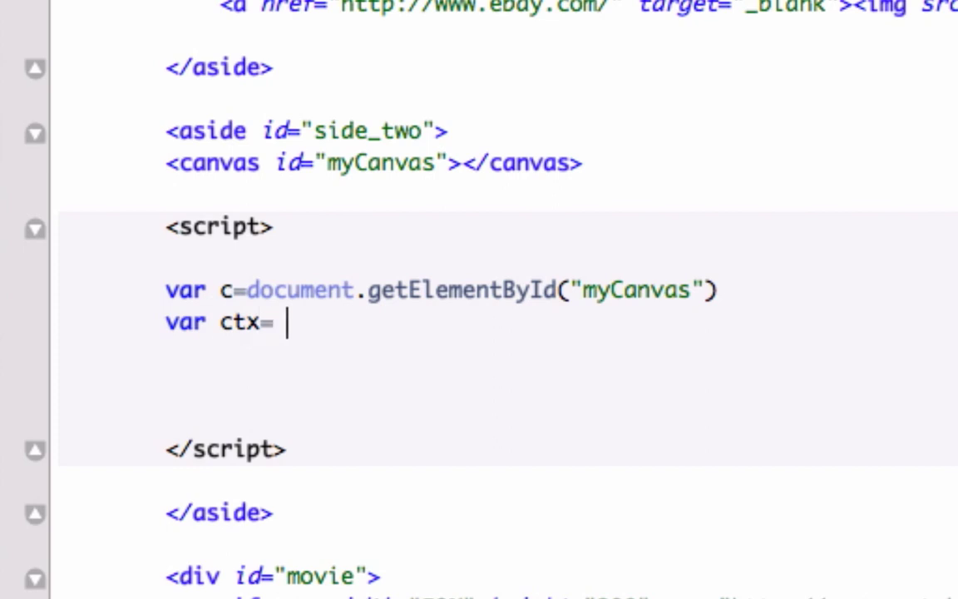
type("c")
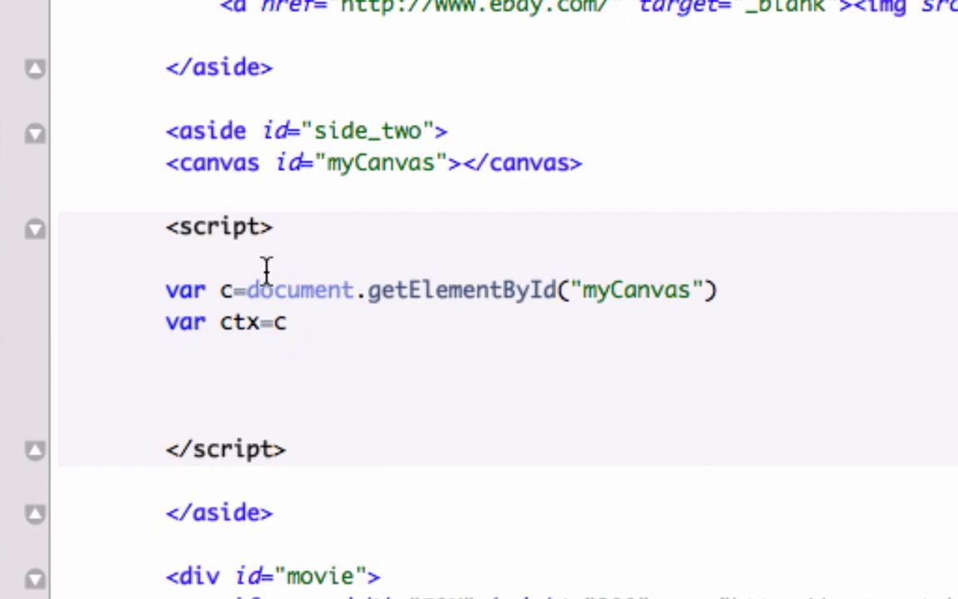
type(".")
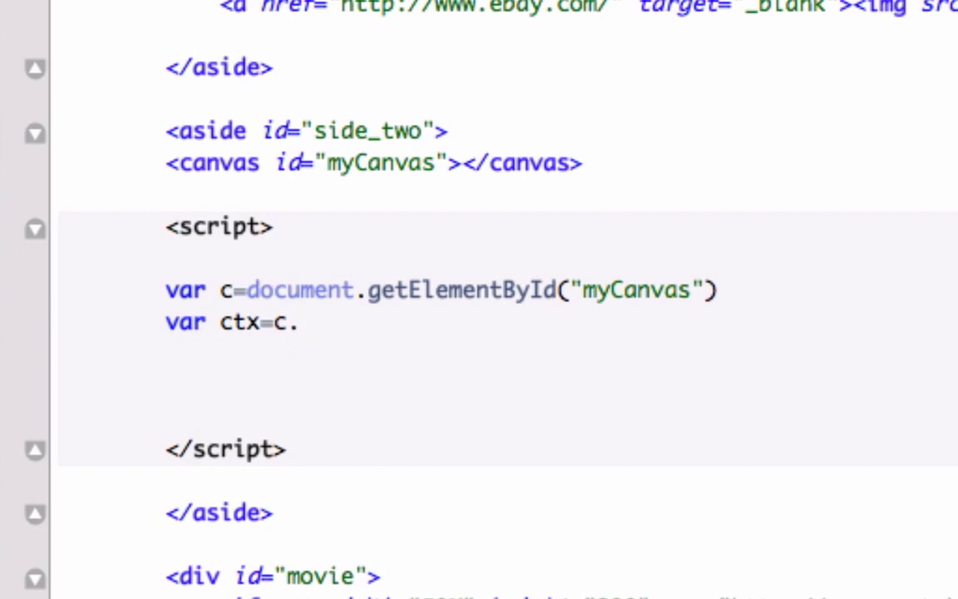
type("get")
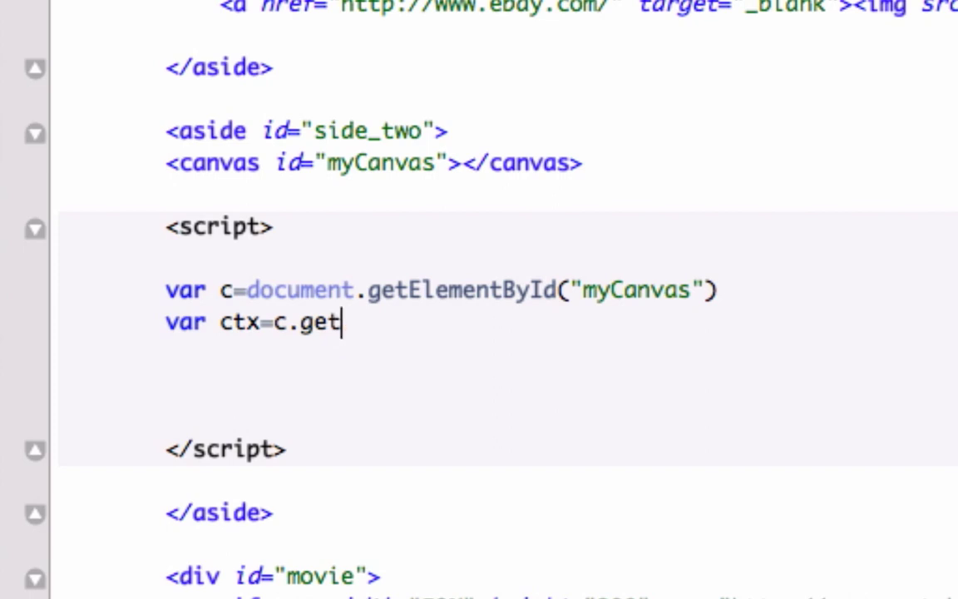
type("Con")
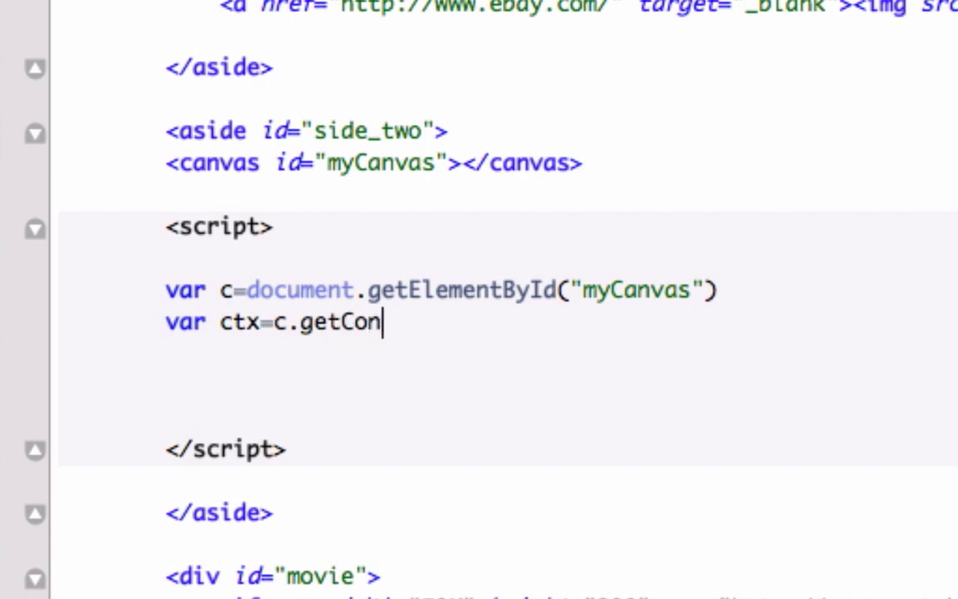
type("tent")
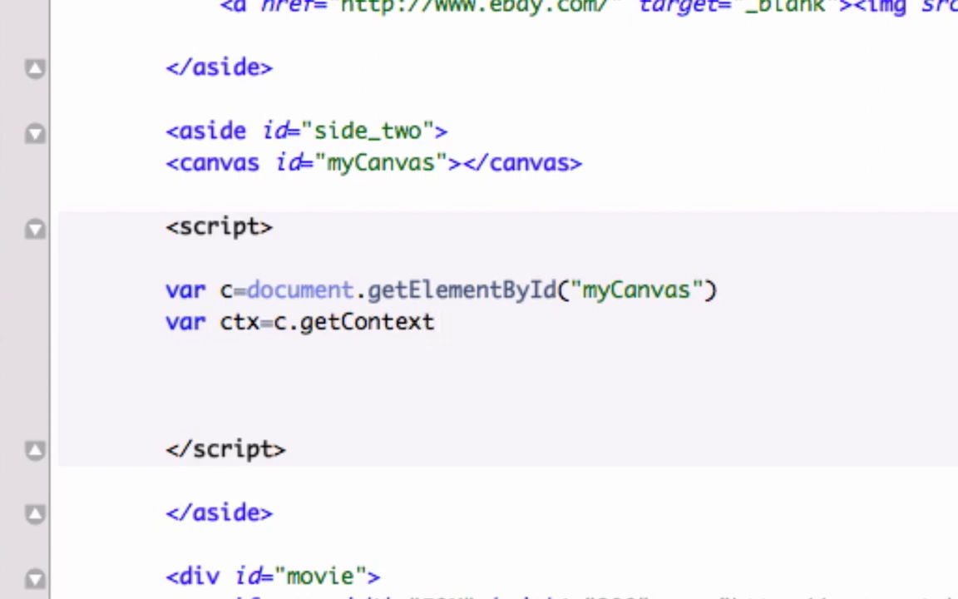
type("(\"\")")
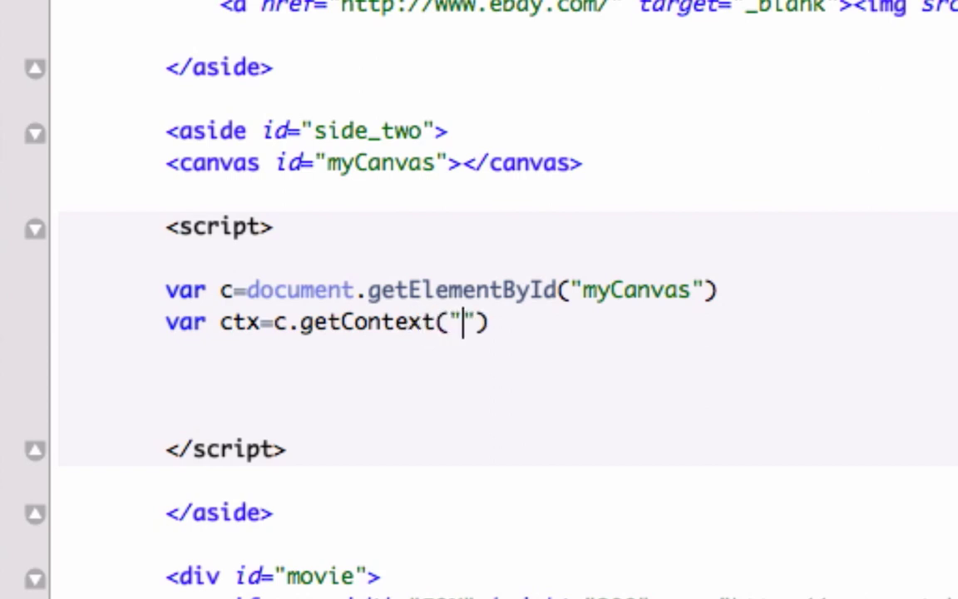
type("2")
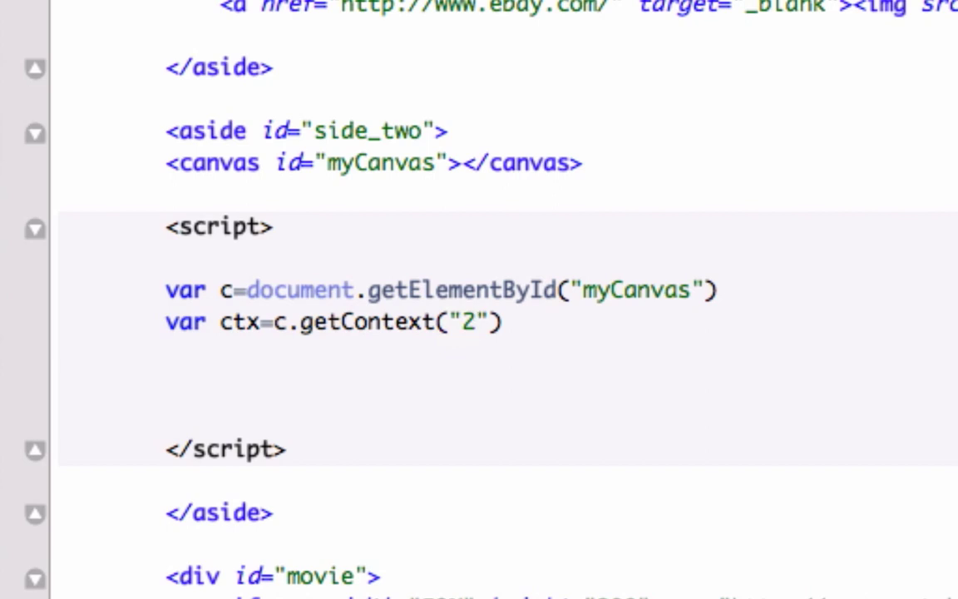
type("s")
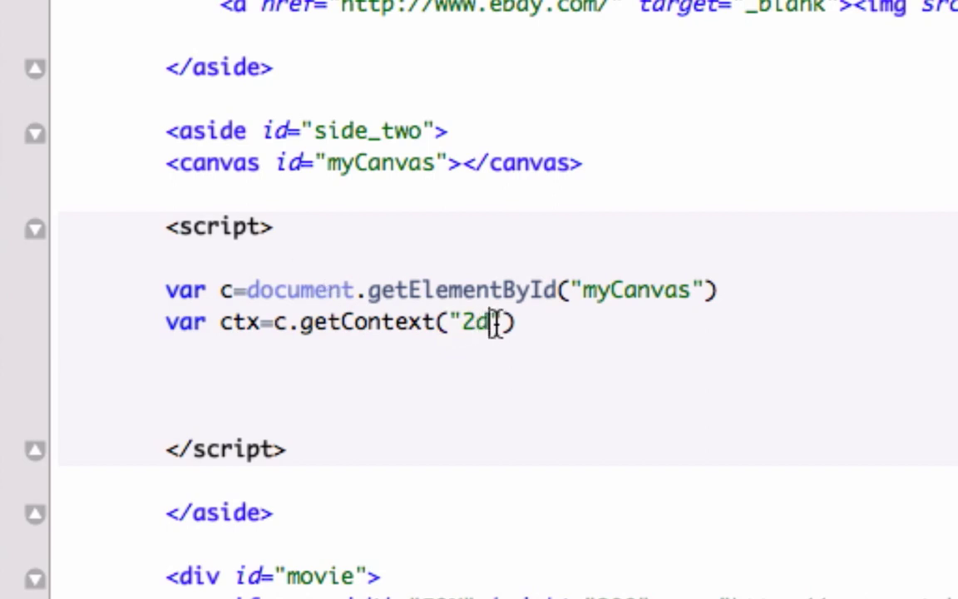
type(";")
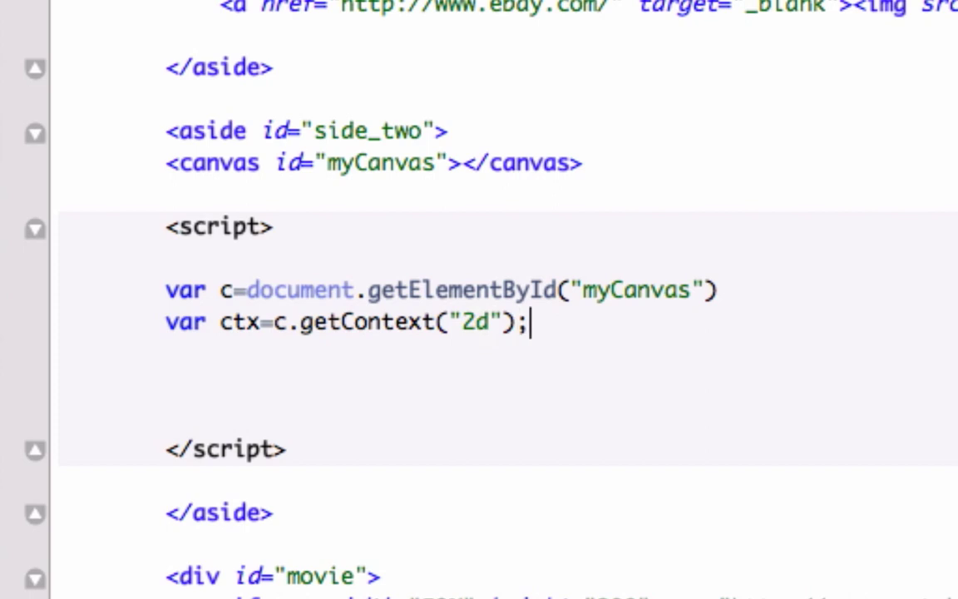
- Add a // Create Gradient comment in the script
type("//")
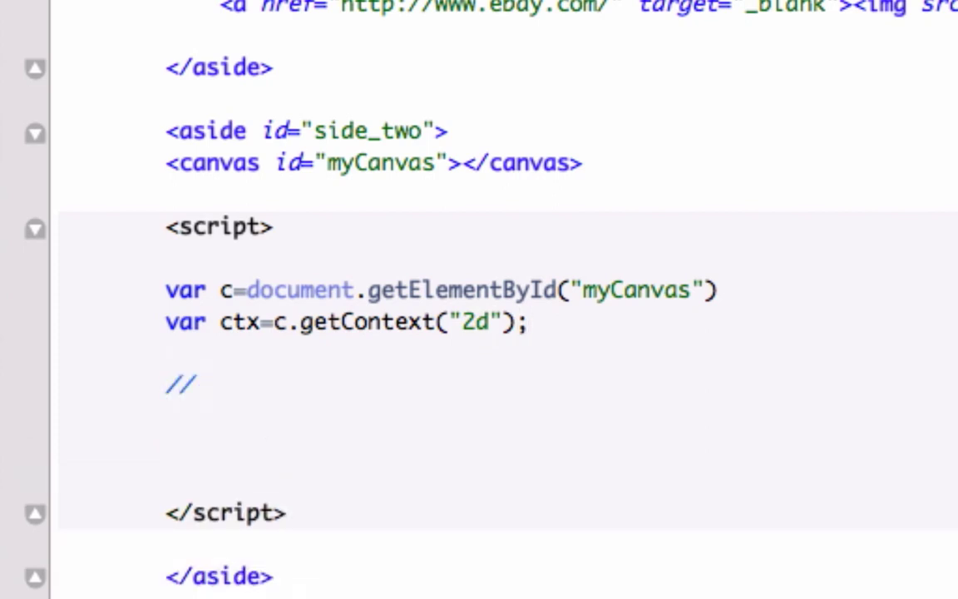
type("Create")
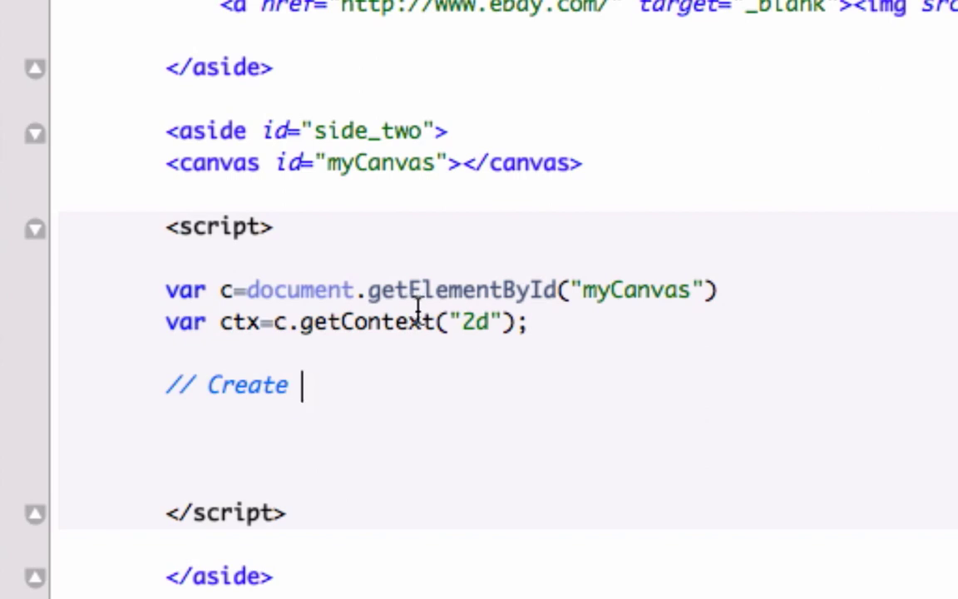
type("Grad")
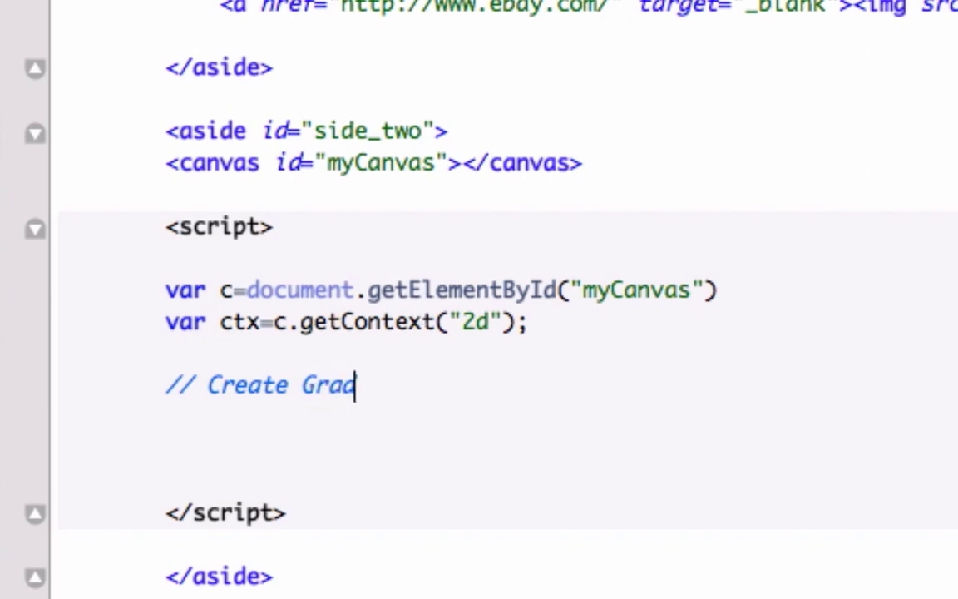
type("ient")
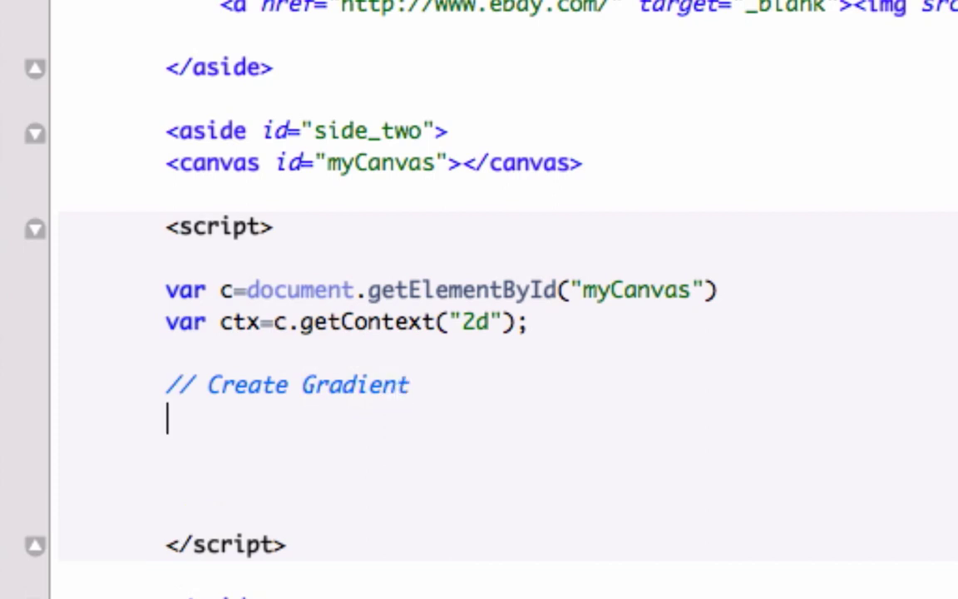
- Begin the line var grd = ctx.createRadialGradient beneath the comment
type("var =")
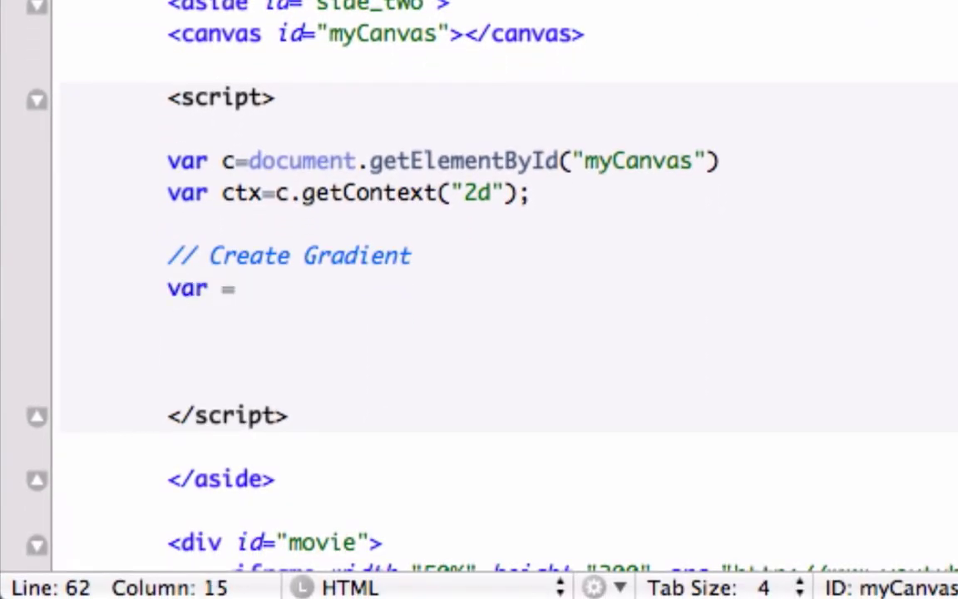
key("backspace")
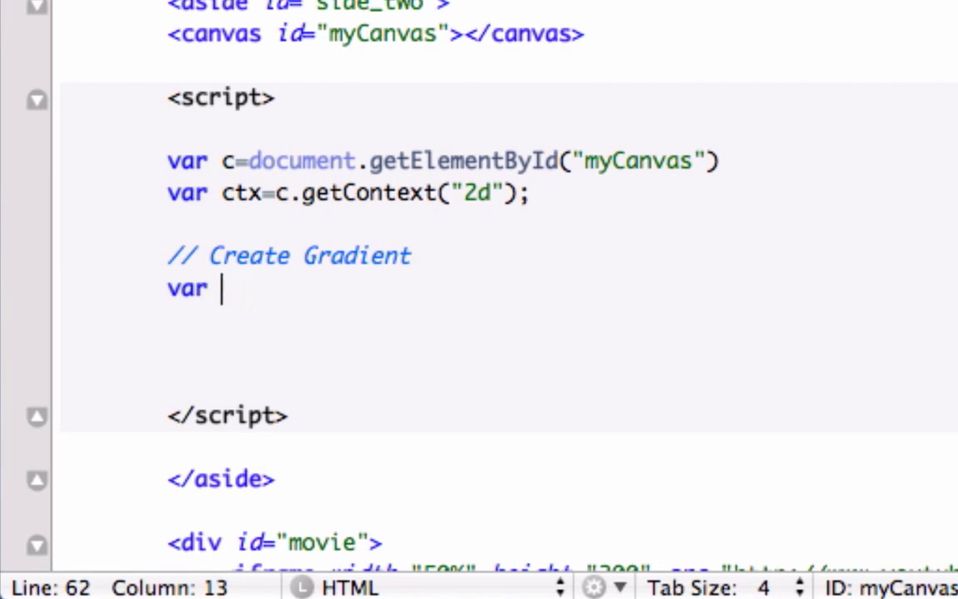
type("grd")
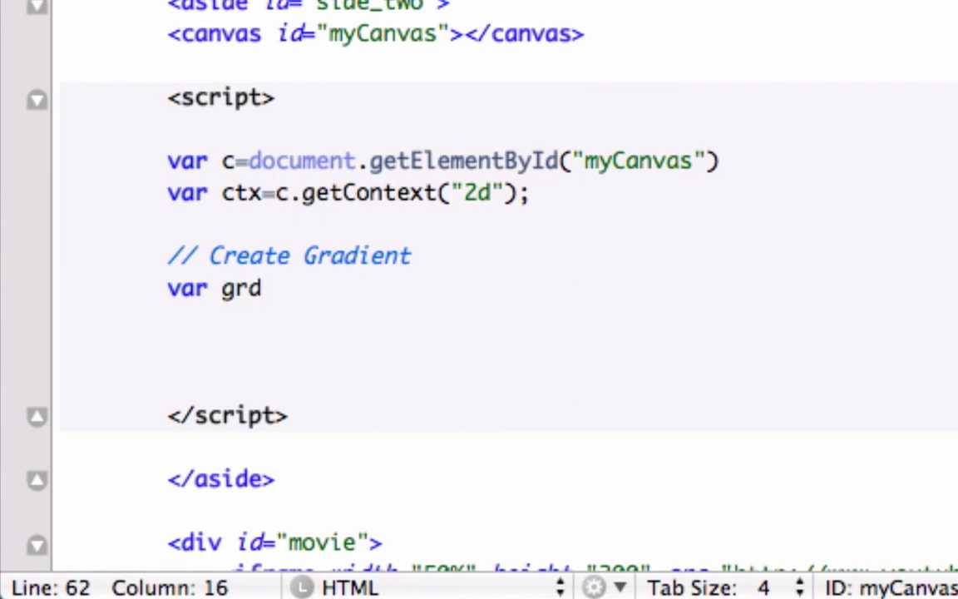
type("\" \"")
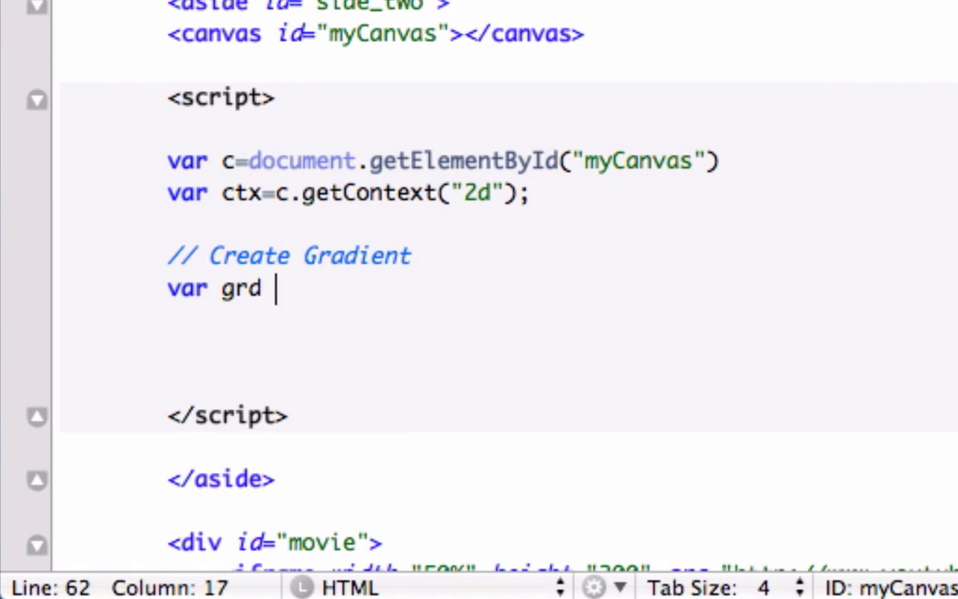
type("=")
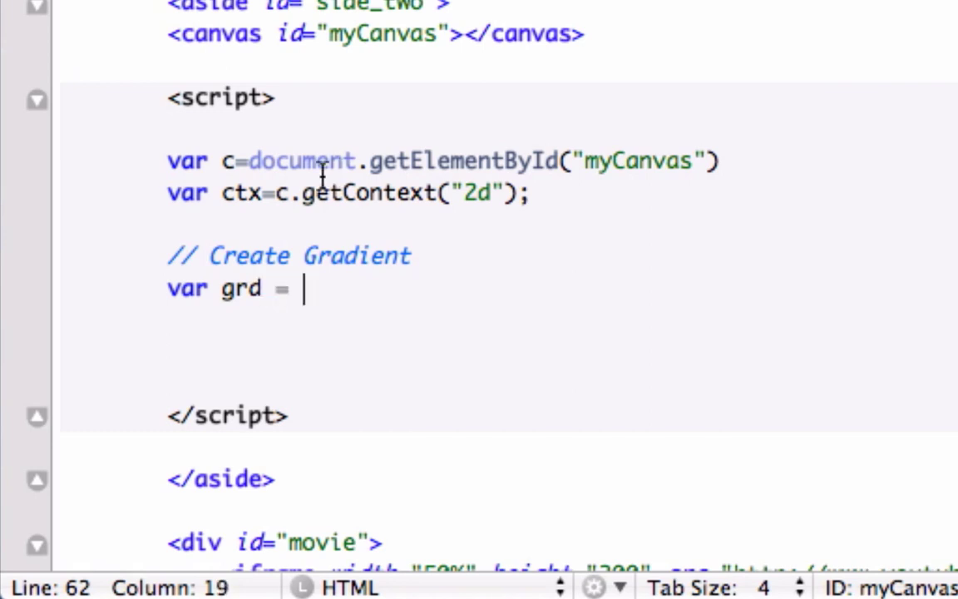
mouse_move(235, 193)
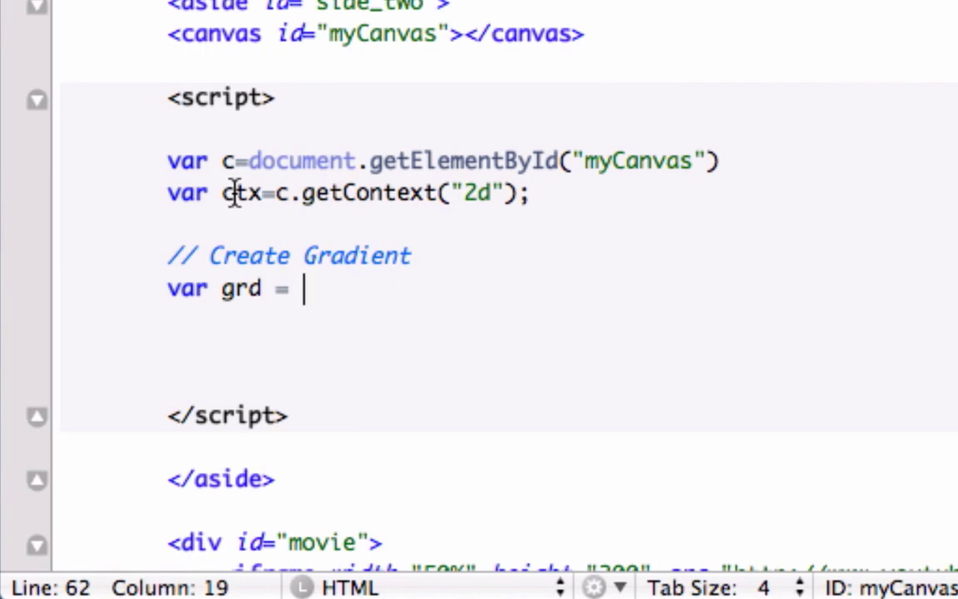
type("ct.x")
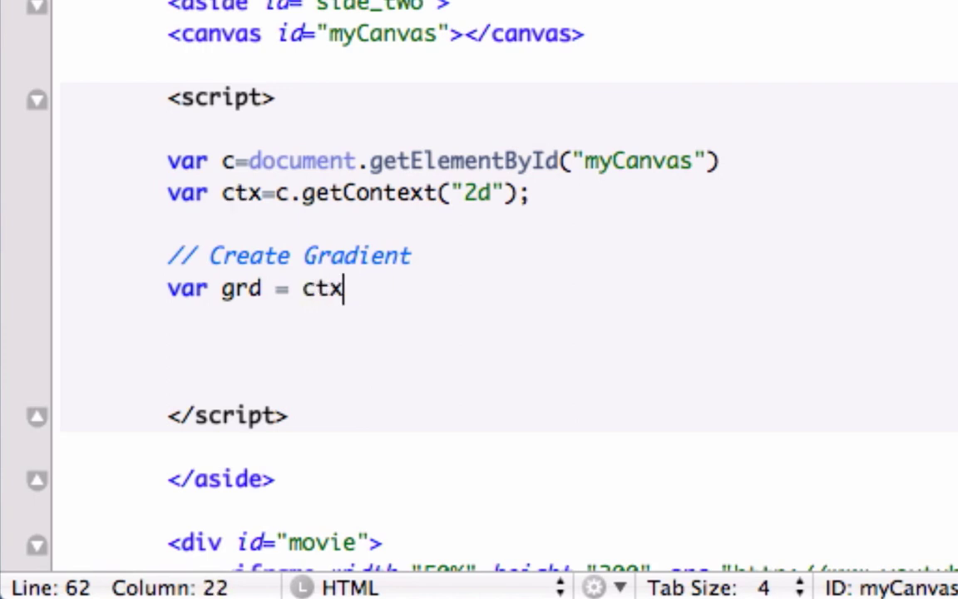
type(".create")
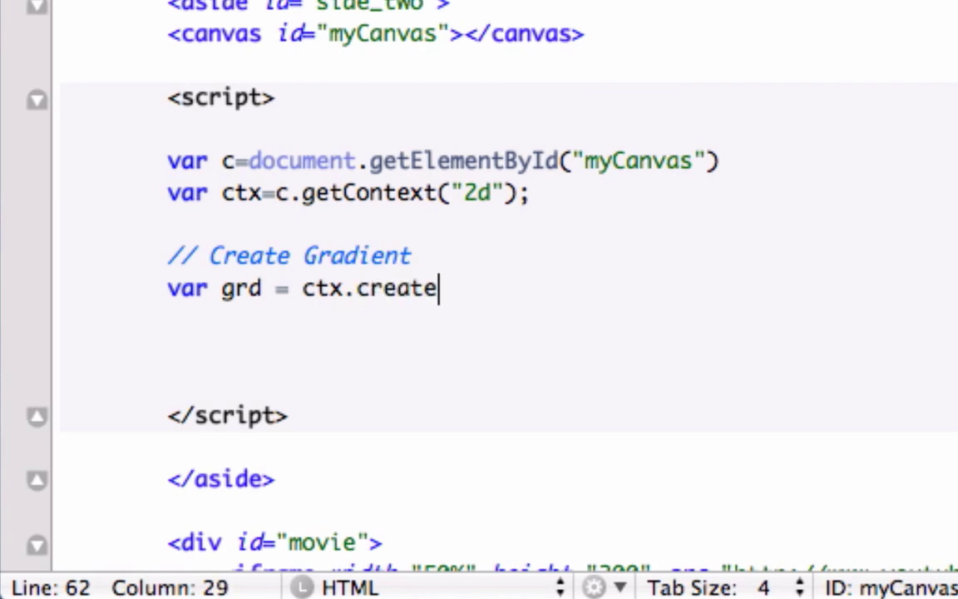
type("R")
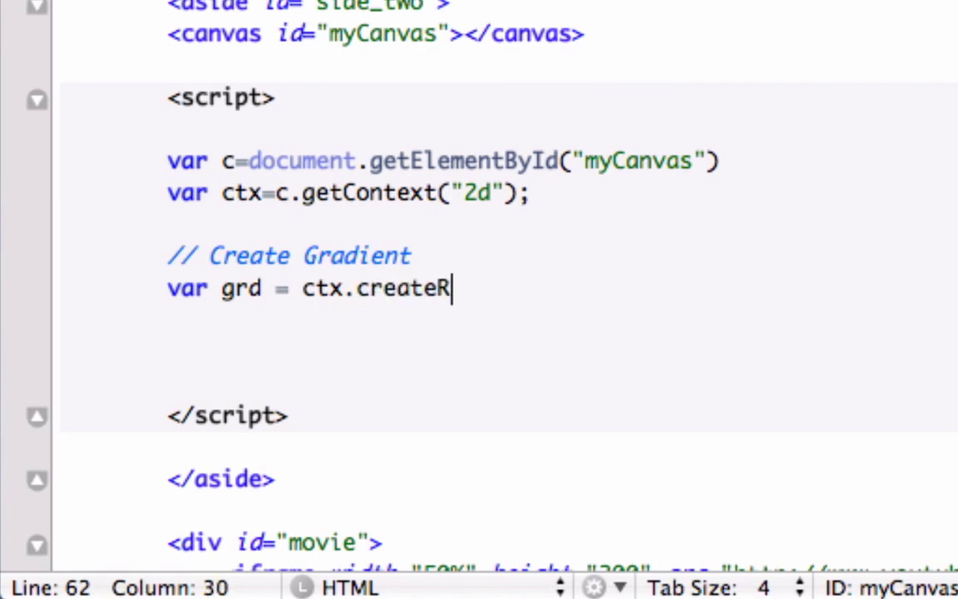
type("adial")
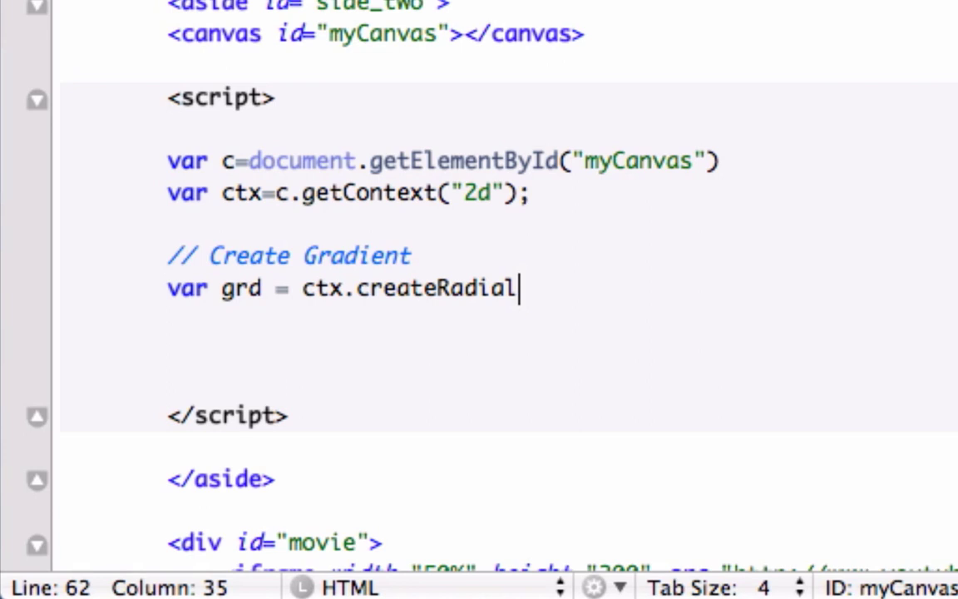
type("Gradient")
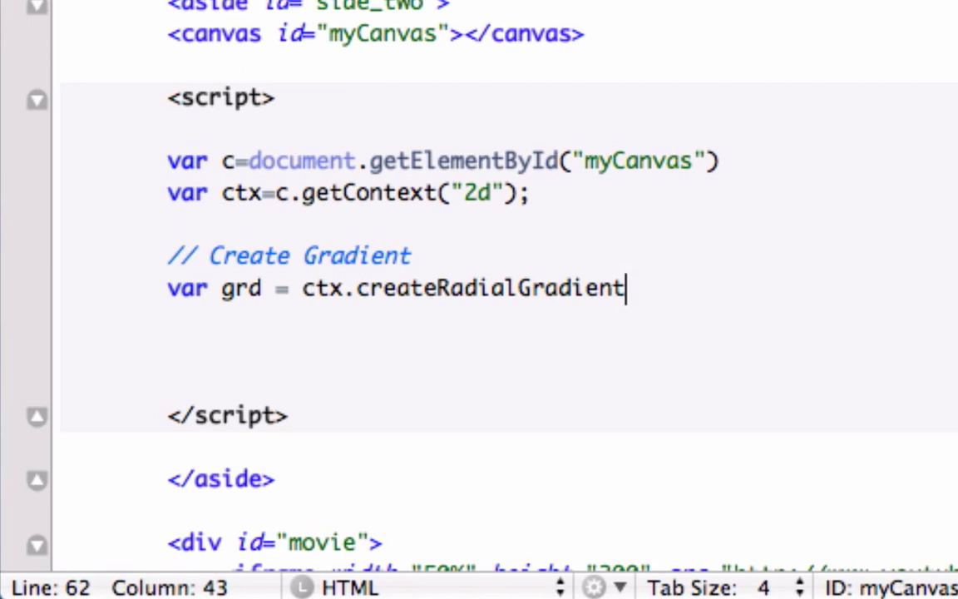
- Add empty parentheses to complete the createRadialGradient() call
type("()")
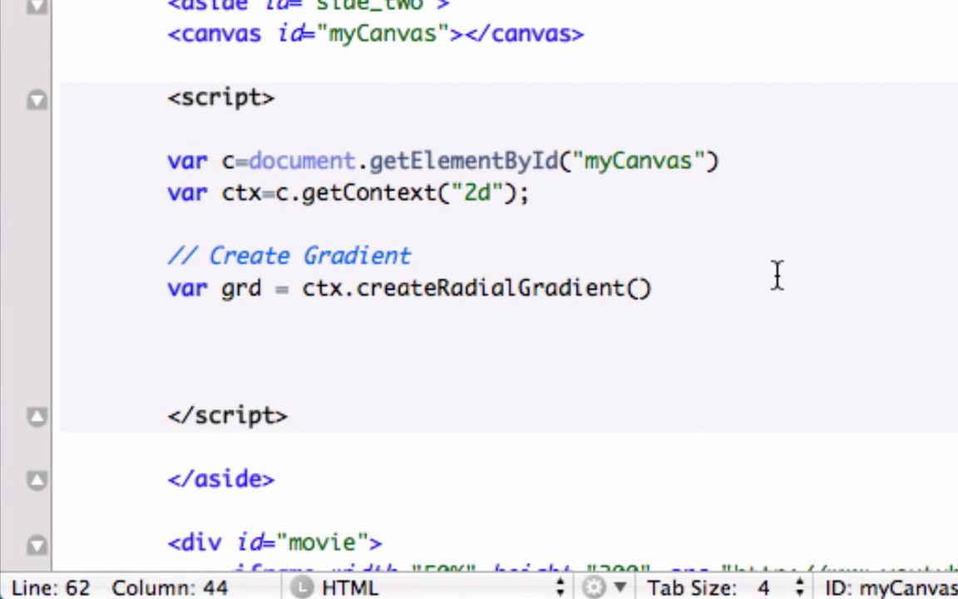
mouse_move(752, 290)
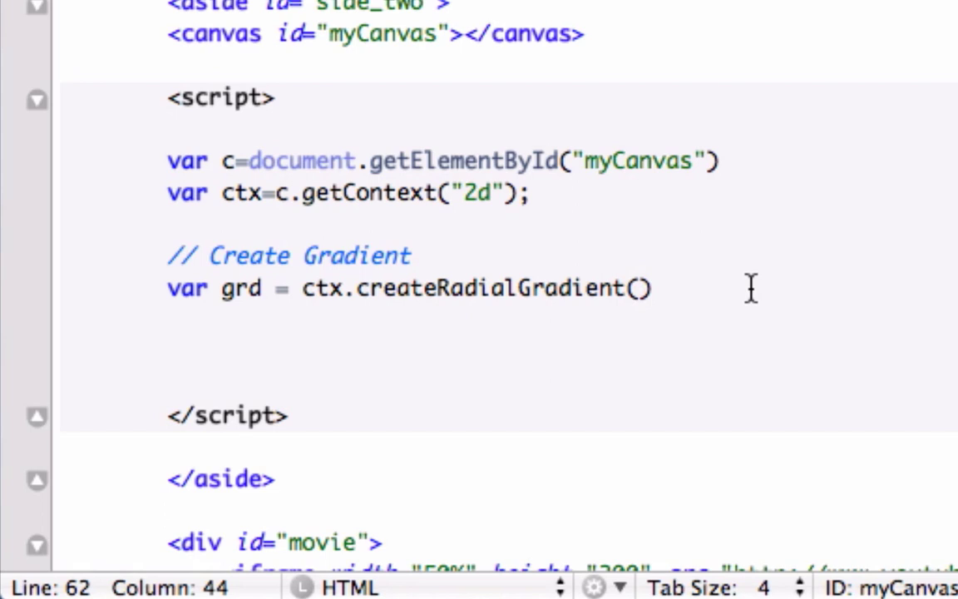
mouse_move(682, 256)
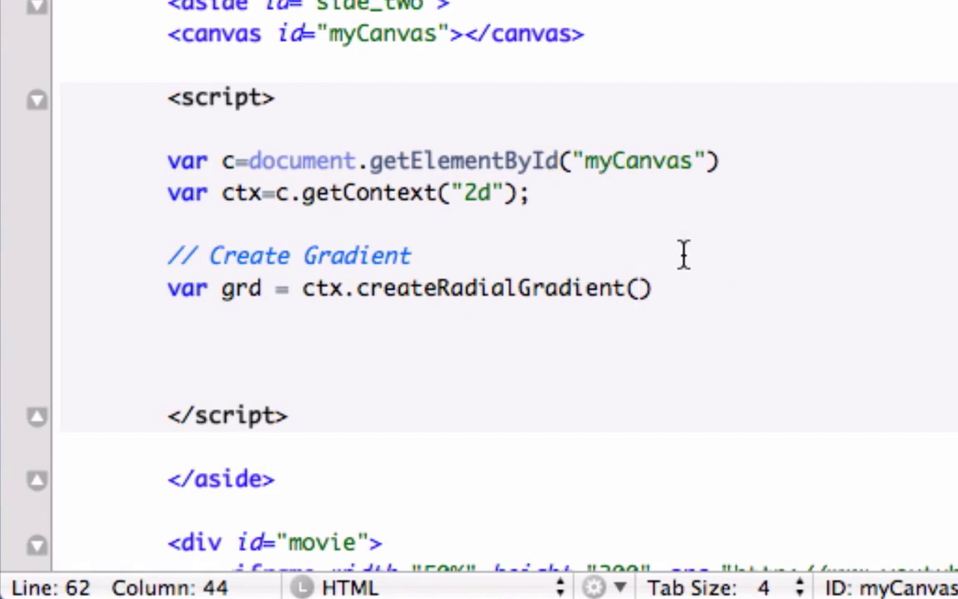
- Fill createRadialGradient with the arguments 75,50,5,90,60,100
type("75,")
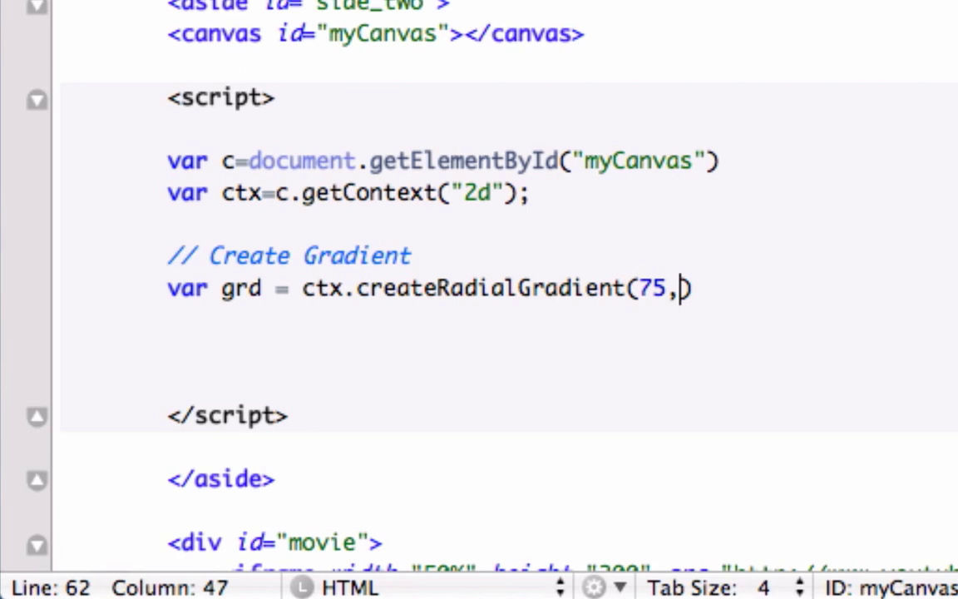
type("50,")
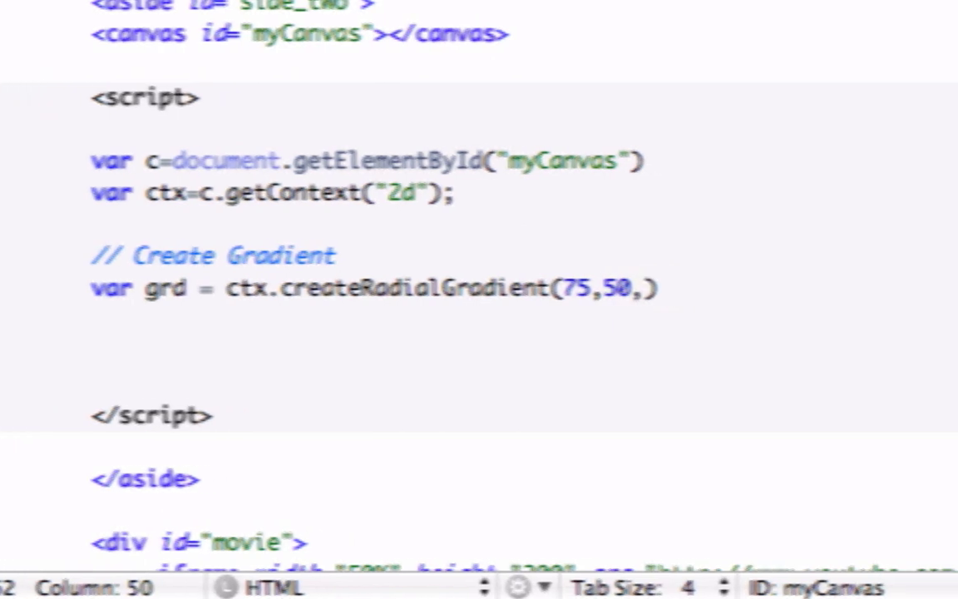
type("5")
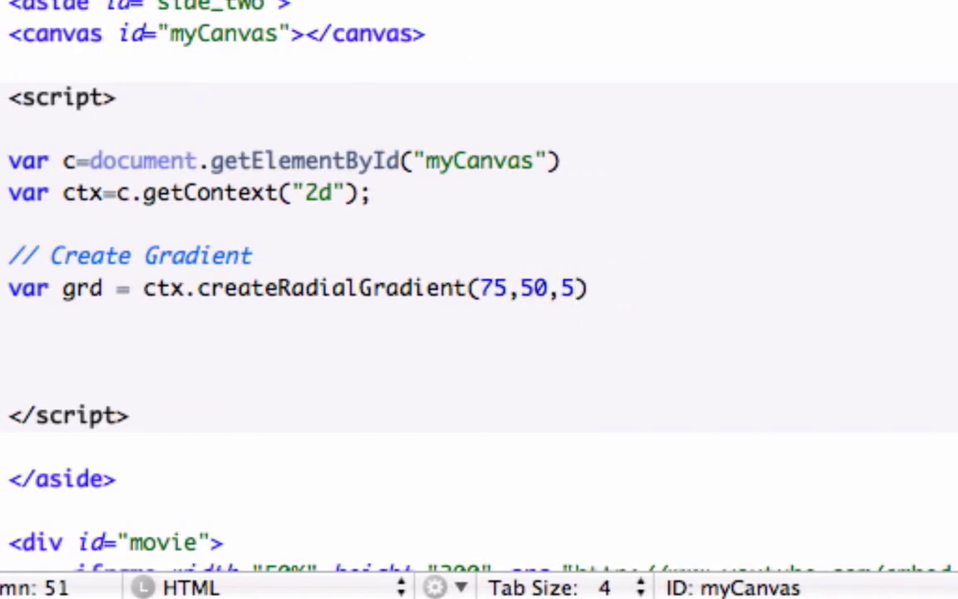
type(",")
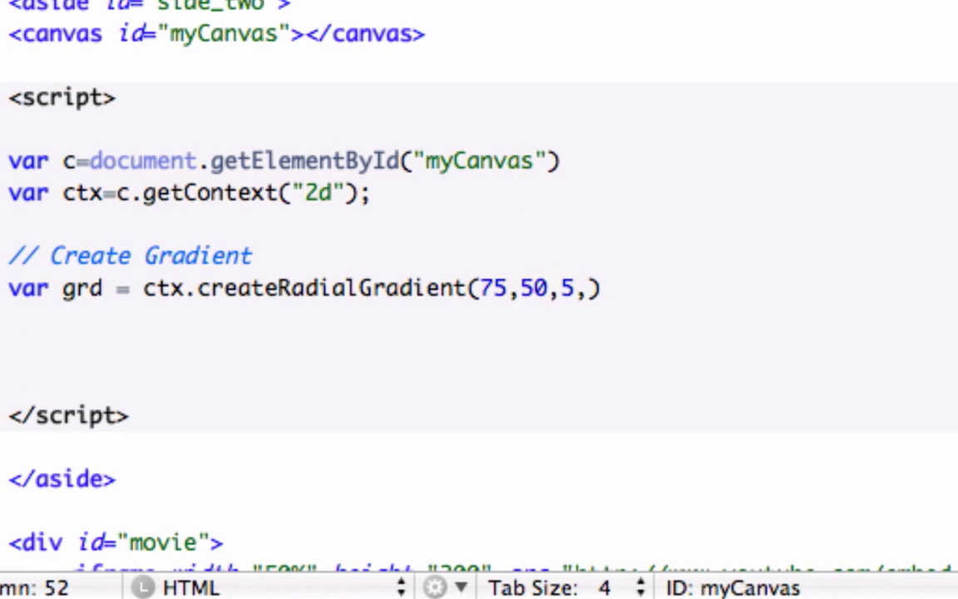
type("90,")
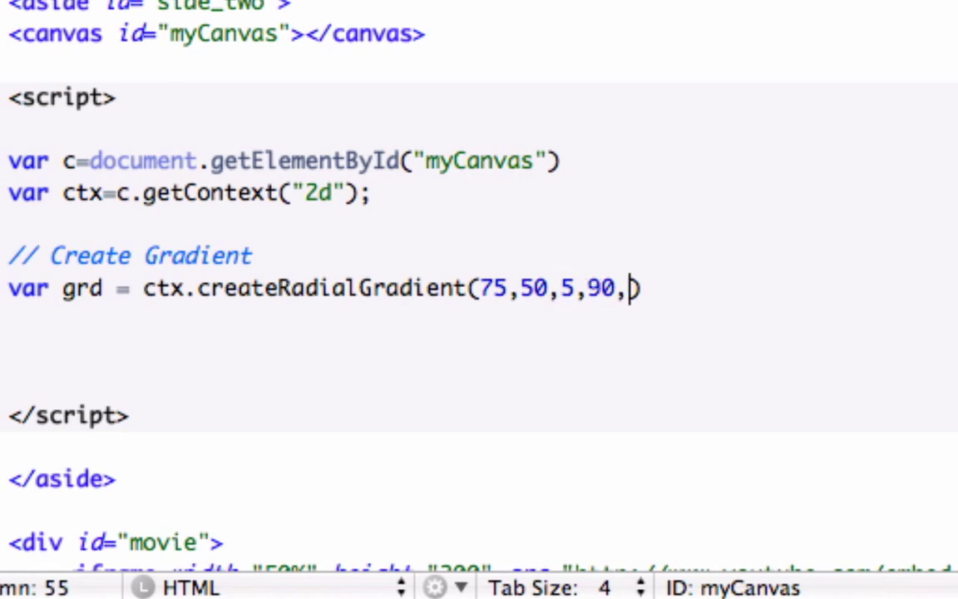
type("60,")
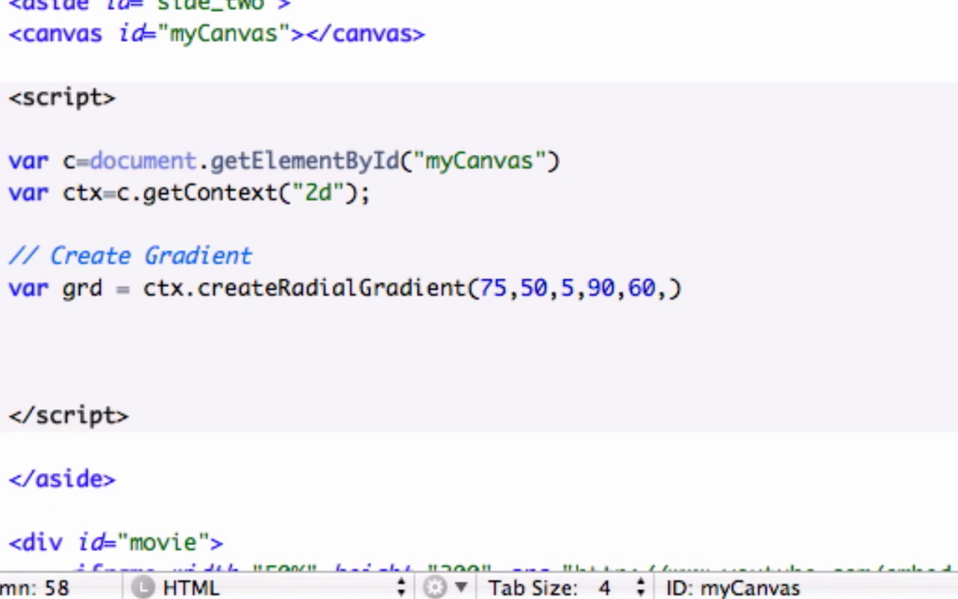
type("10")
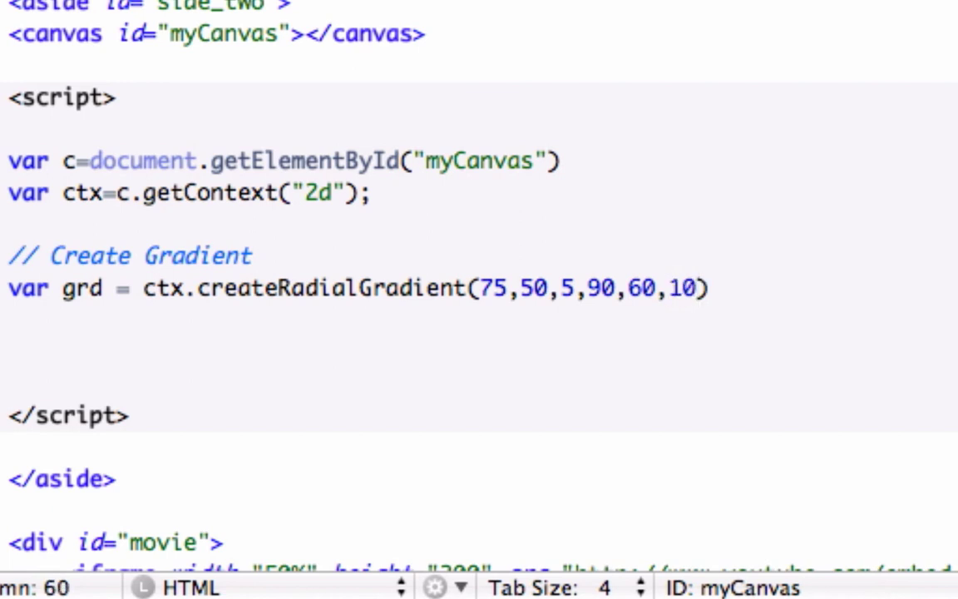
type("0")
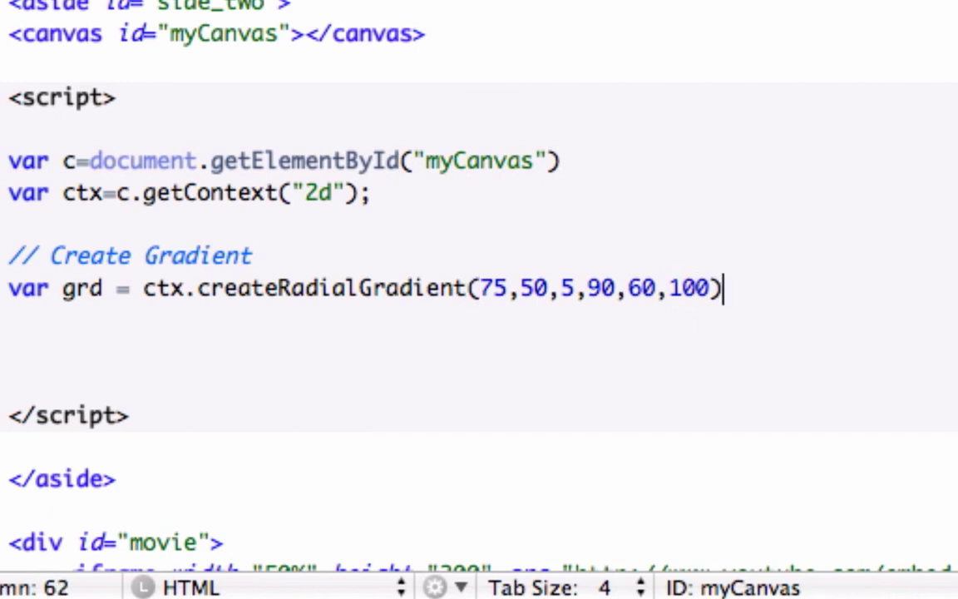
- End the gradient line with a semicolon and the comment // creates a circular shape
type("; //")
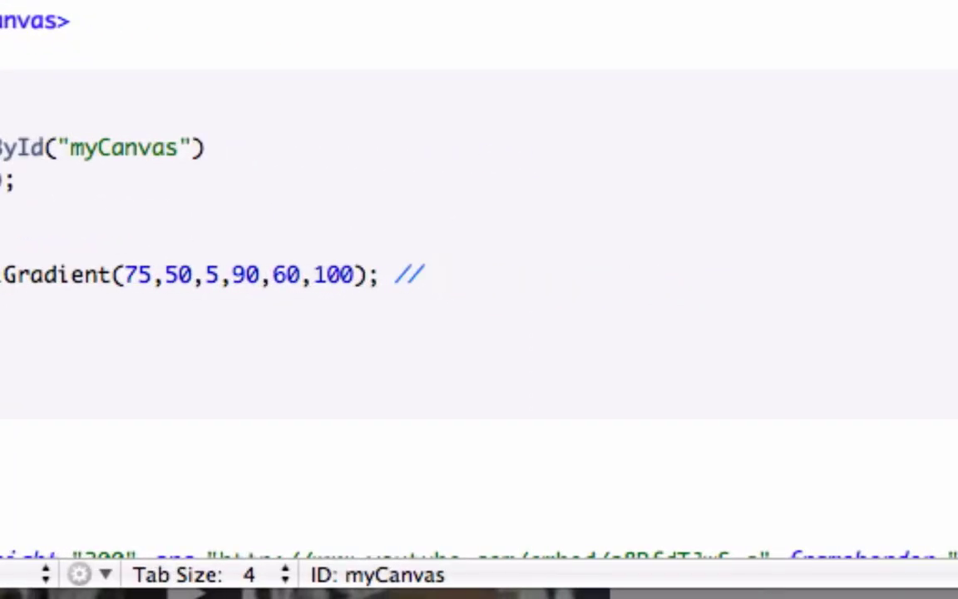
type("createas")
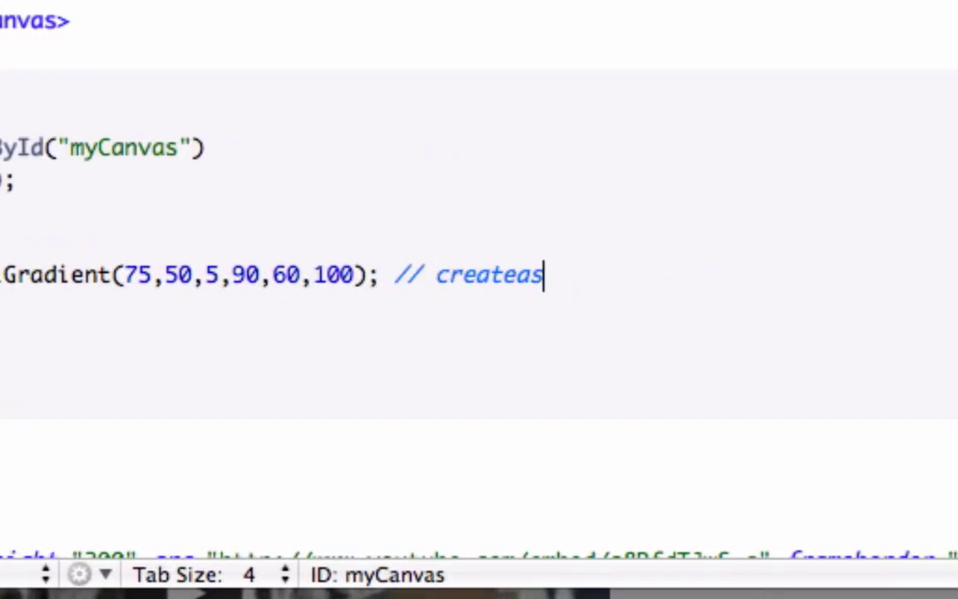
type("a circu")
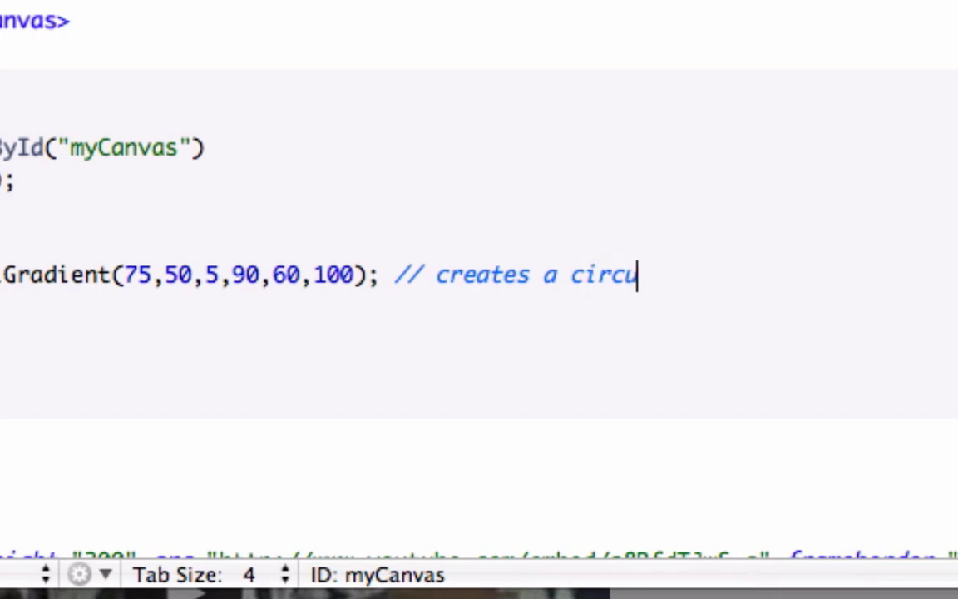
type("lar sh")
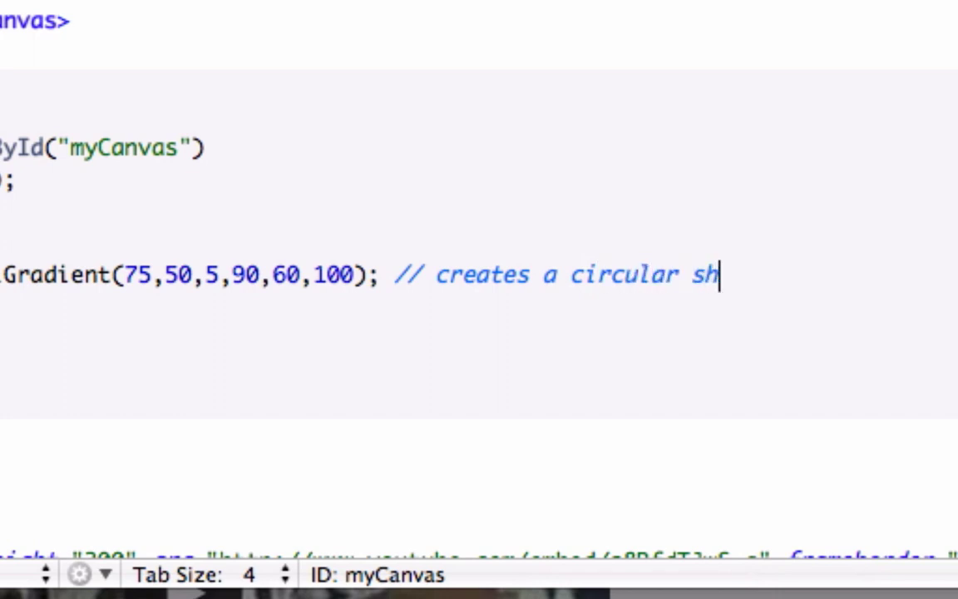
type("ape")
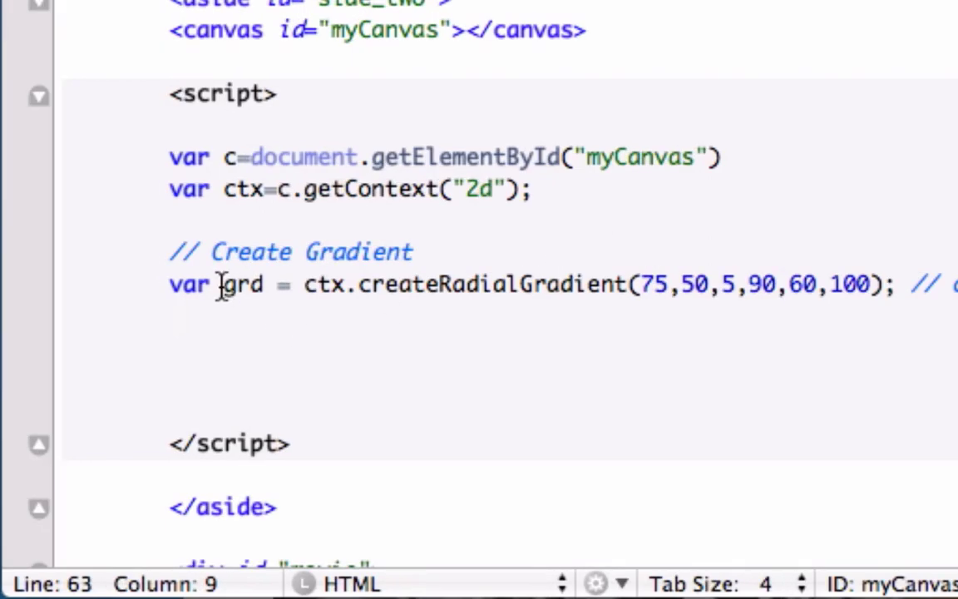
- Write grd.addColorStop(0,"red") as the gradient's first colour stop
type("grd")
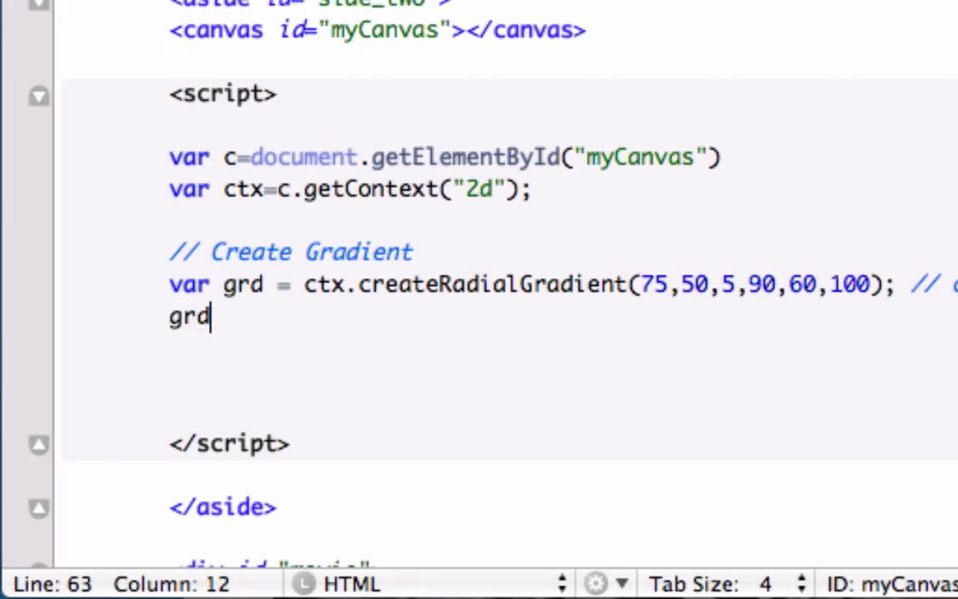
type(".add")
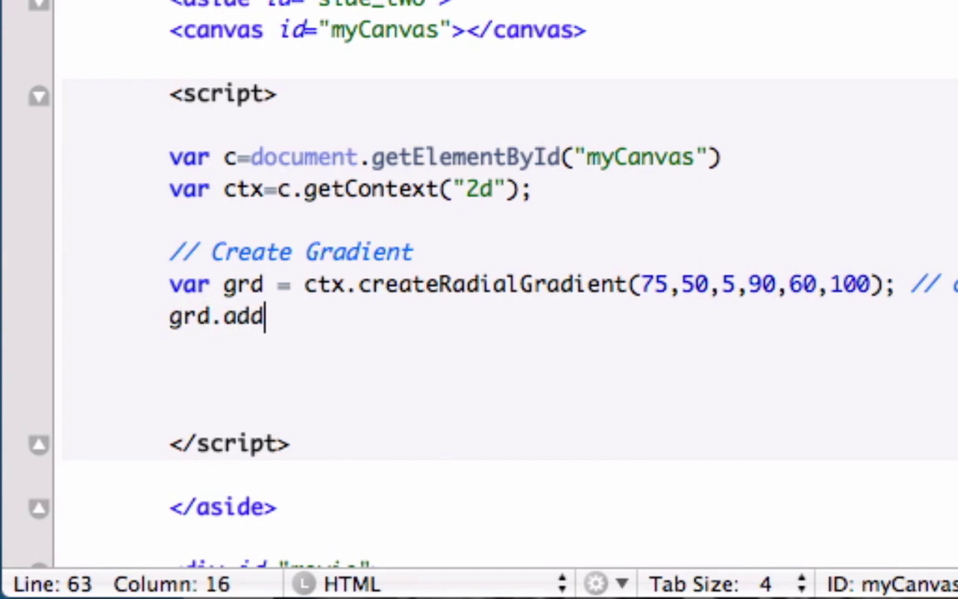
type("Color")
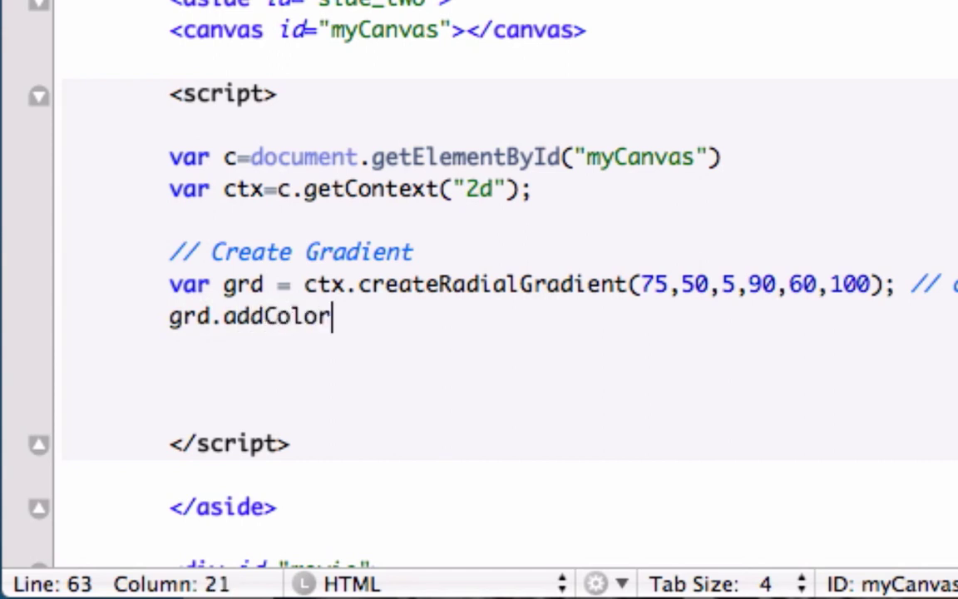
type("Stop")
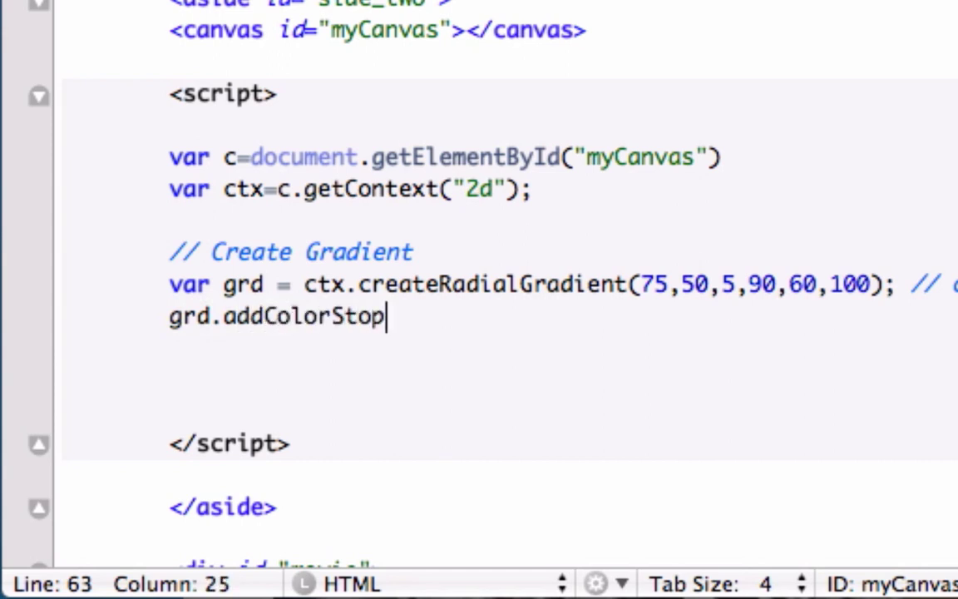
type("()")
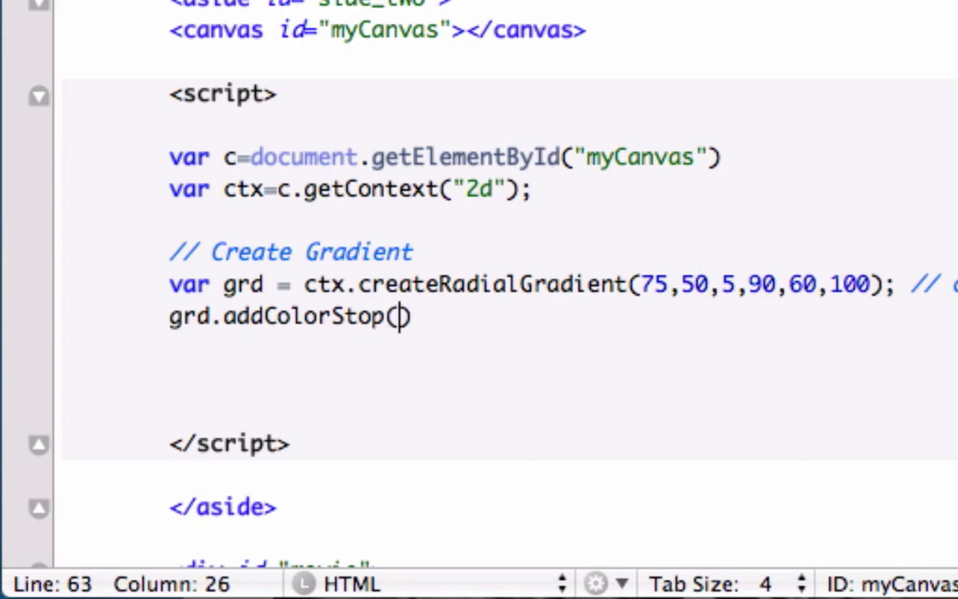
type("0")
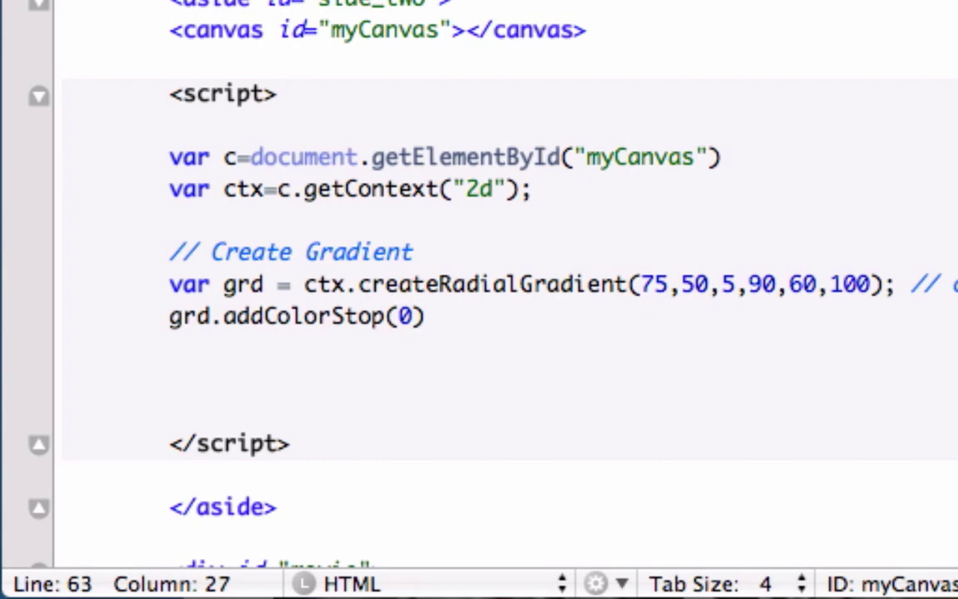
type(",")
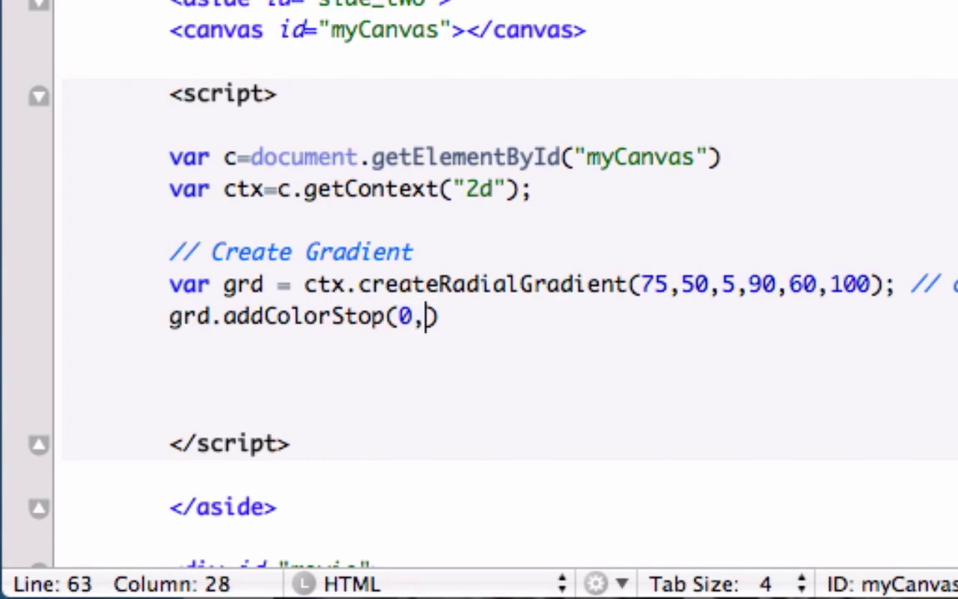
type("\"red\"")
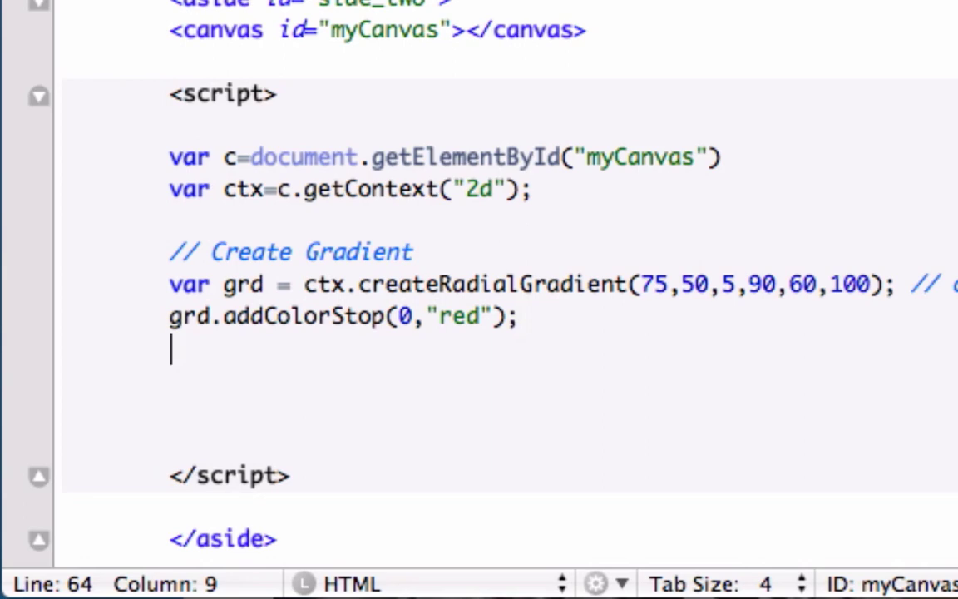
- Write grd.addColorStop(0,"blue"); as the second colour stop and start a new line
type("gred")
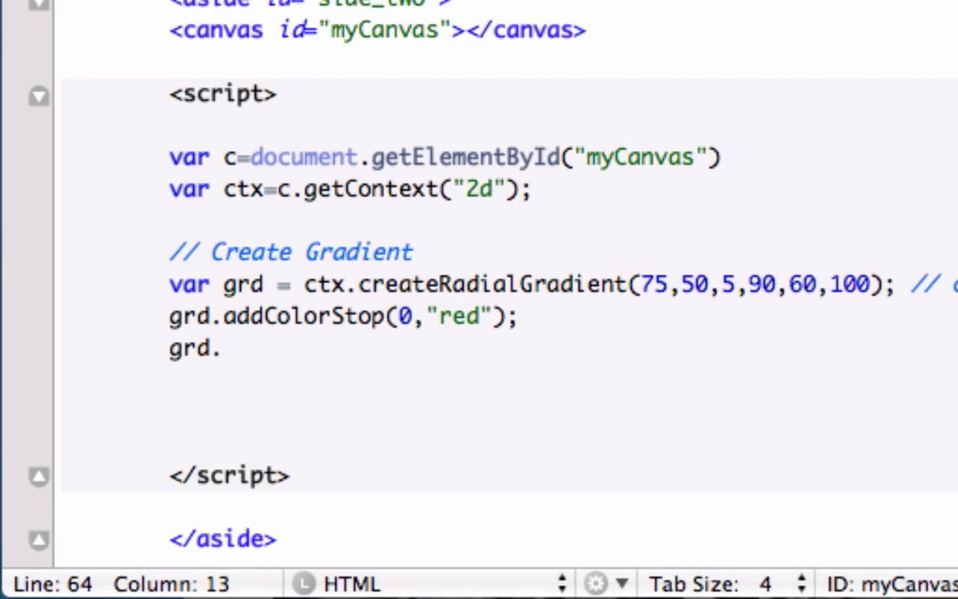
type("addColo")
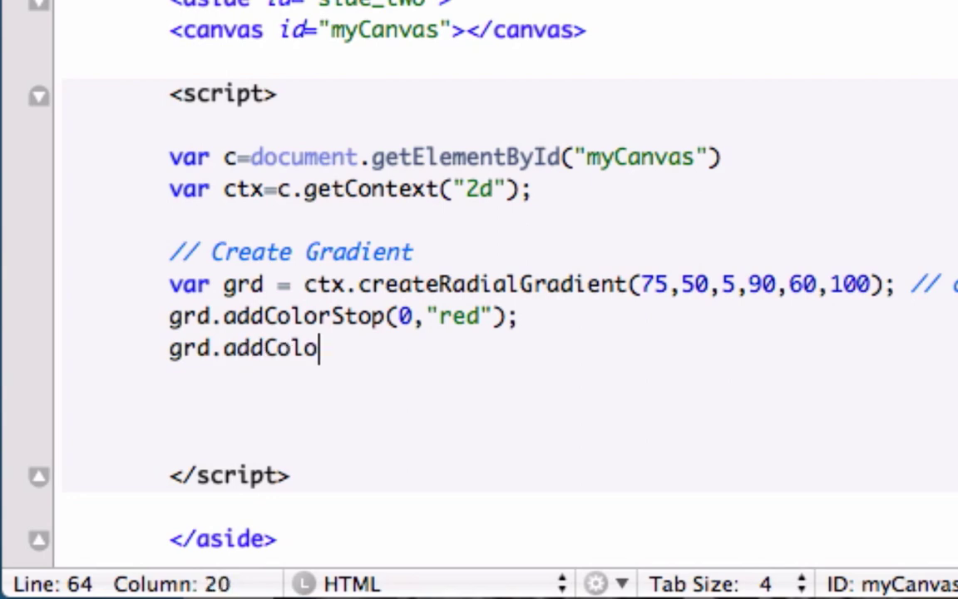
type("rStop")
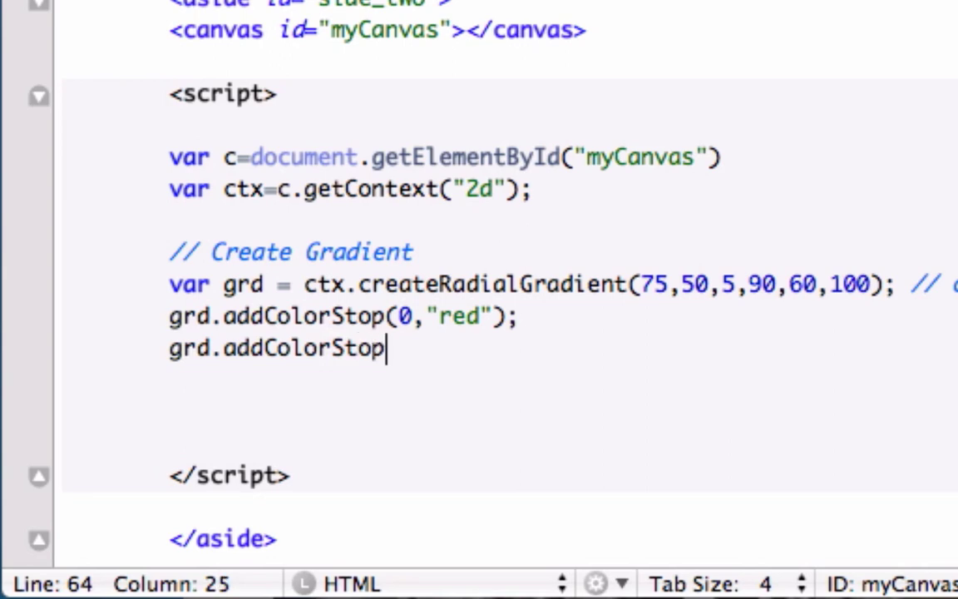
type("(")
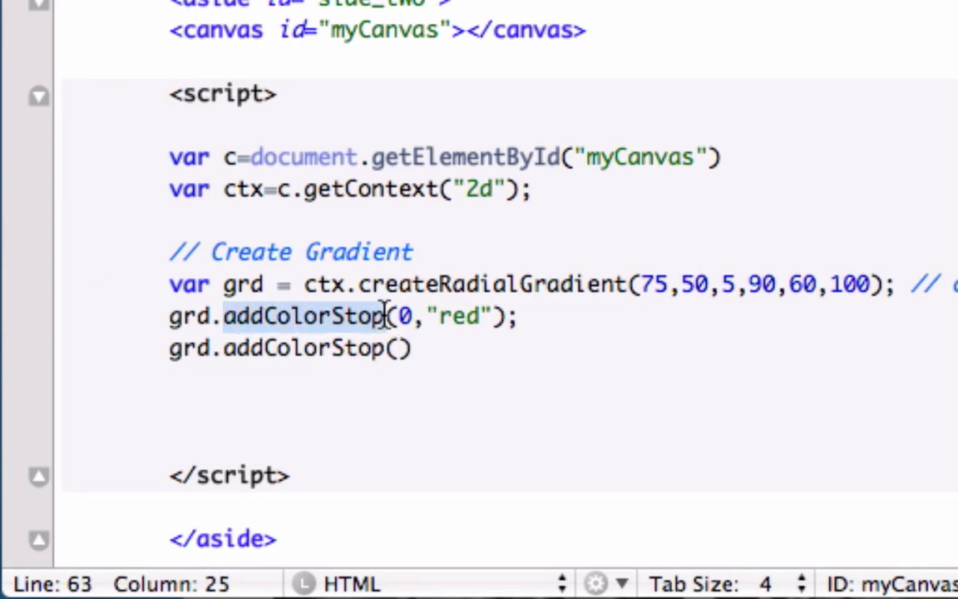
mouse_move(362, 283)
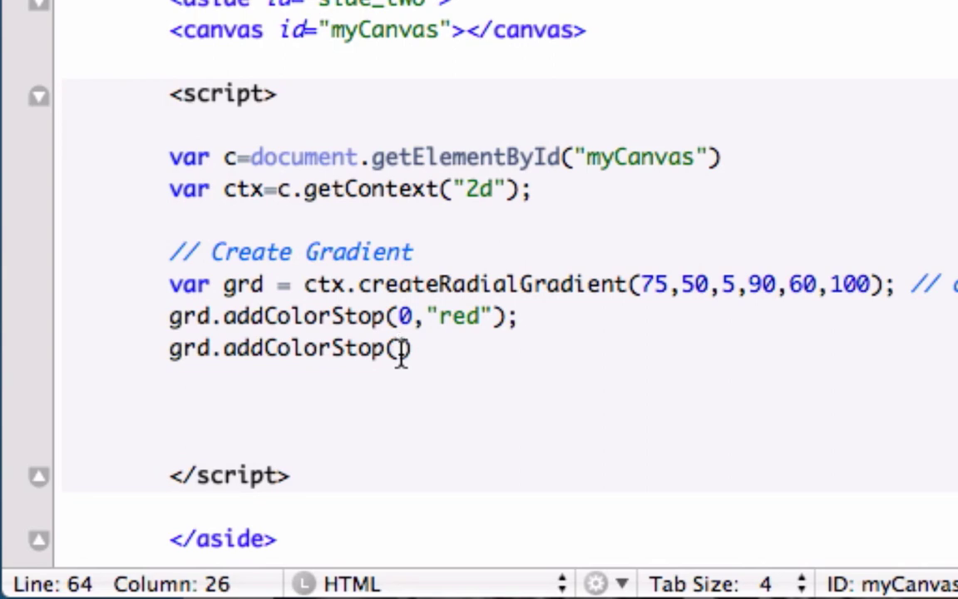
type("0")
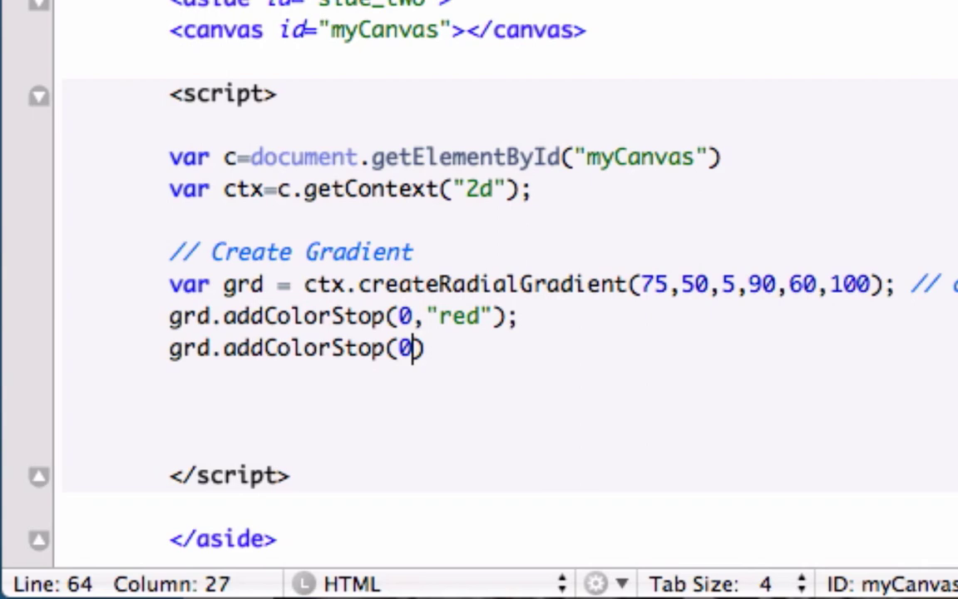
type(",")
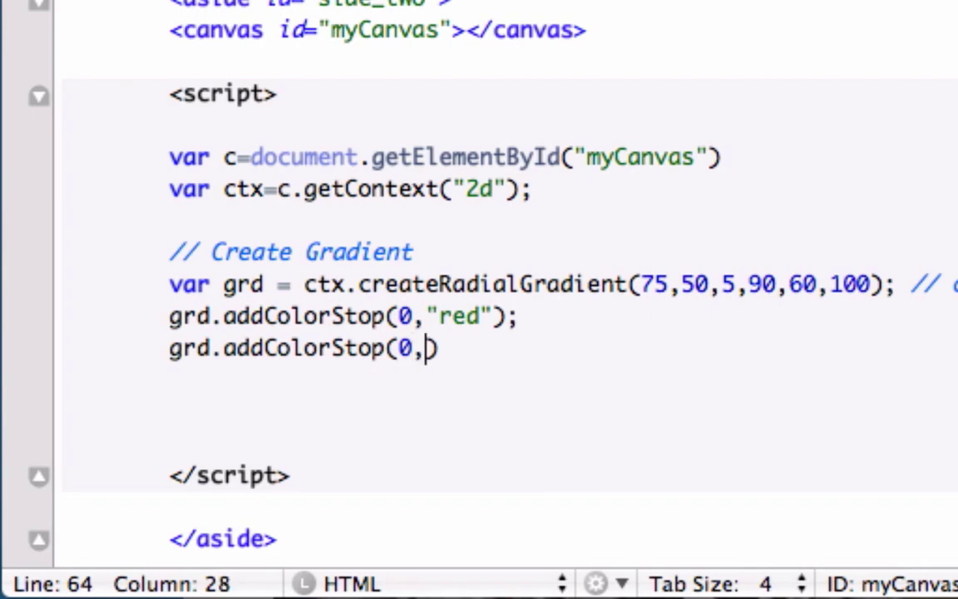
type("\"blue\"")
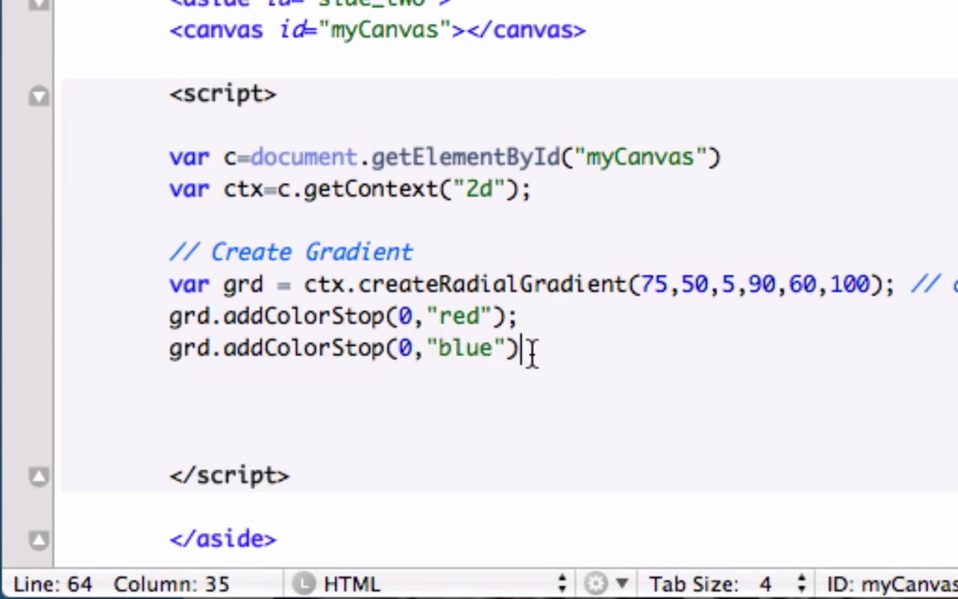
type(";")
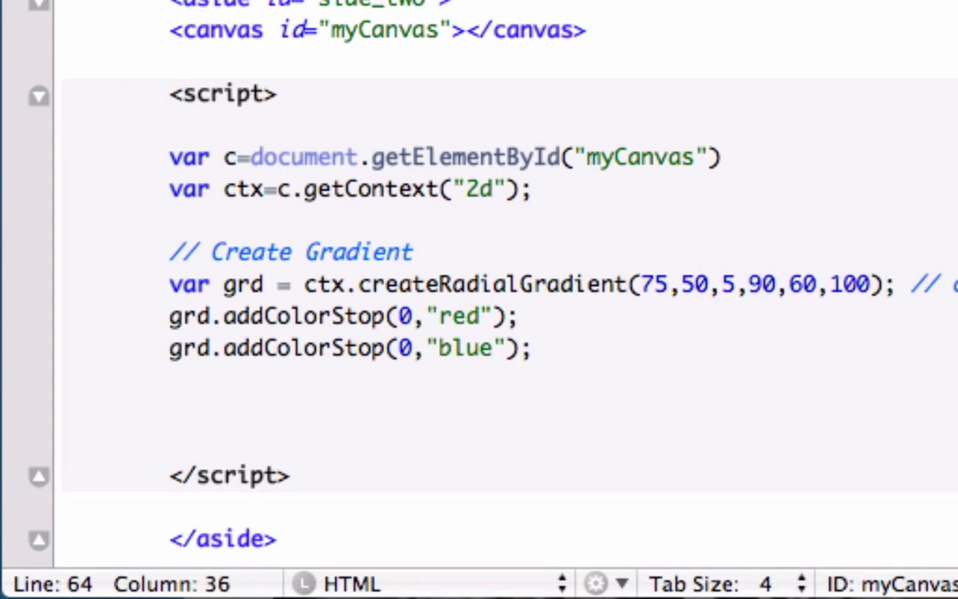
key("enter")
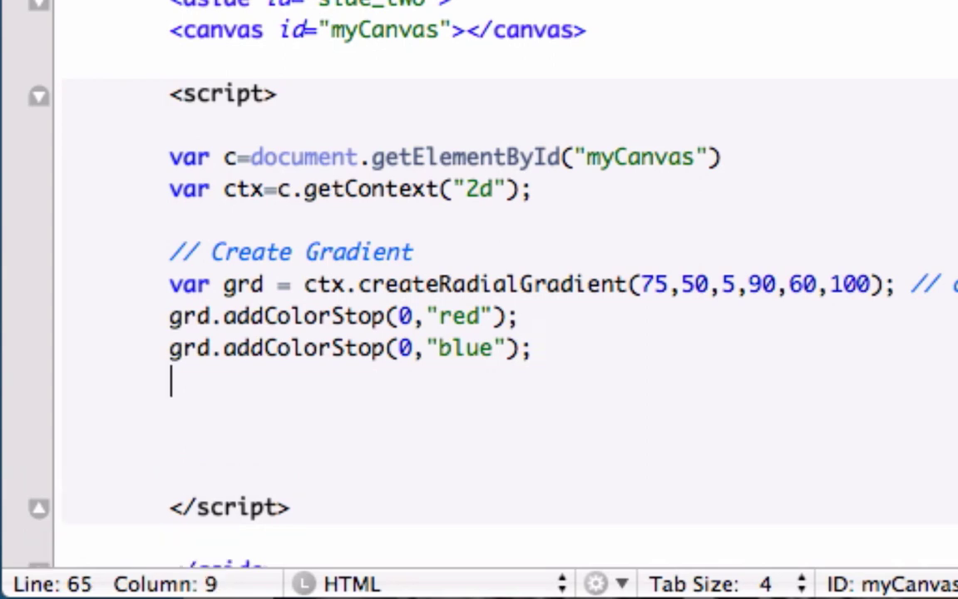
- Add a // Fill the Gradient comment and the line ctx.fillStyle=grd;
type("//")
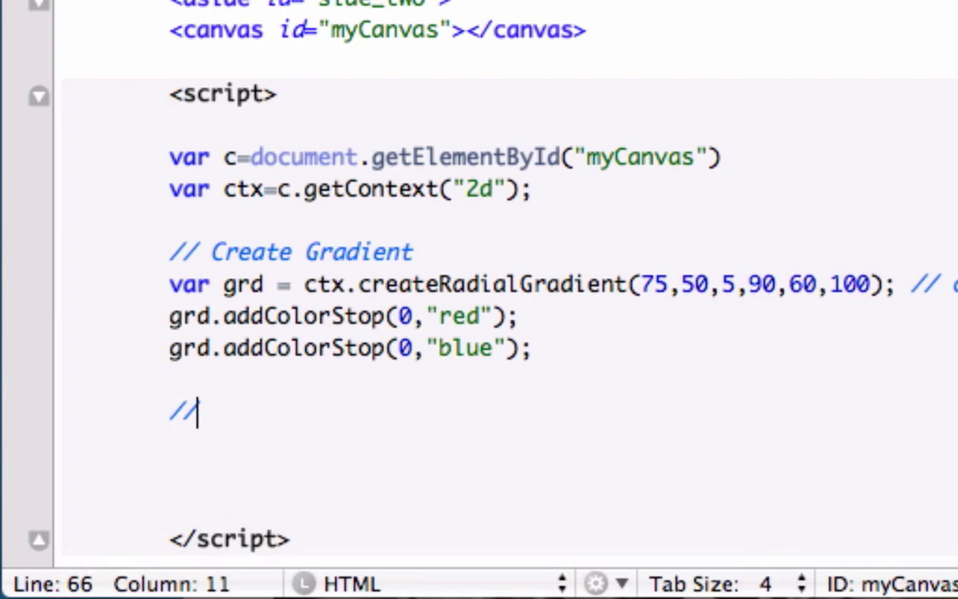
type("Fill")
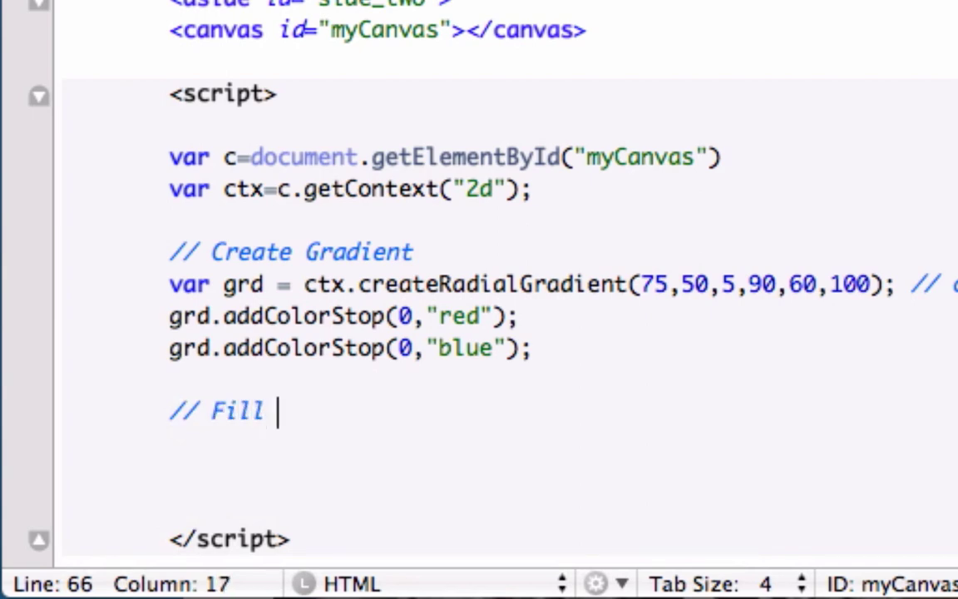
type("th")
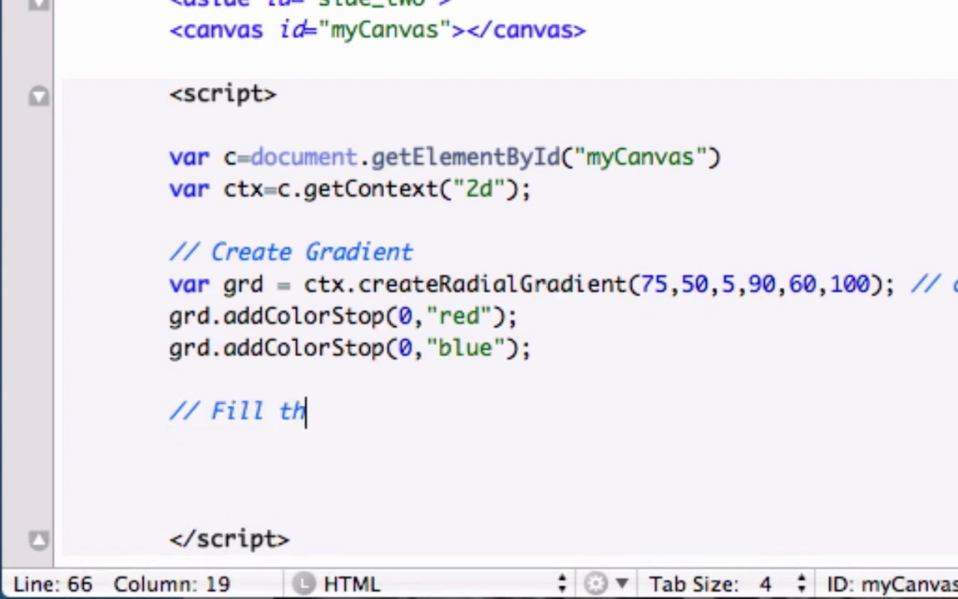
type("e Gradiane")
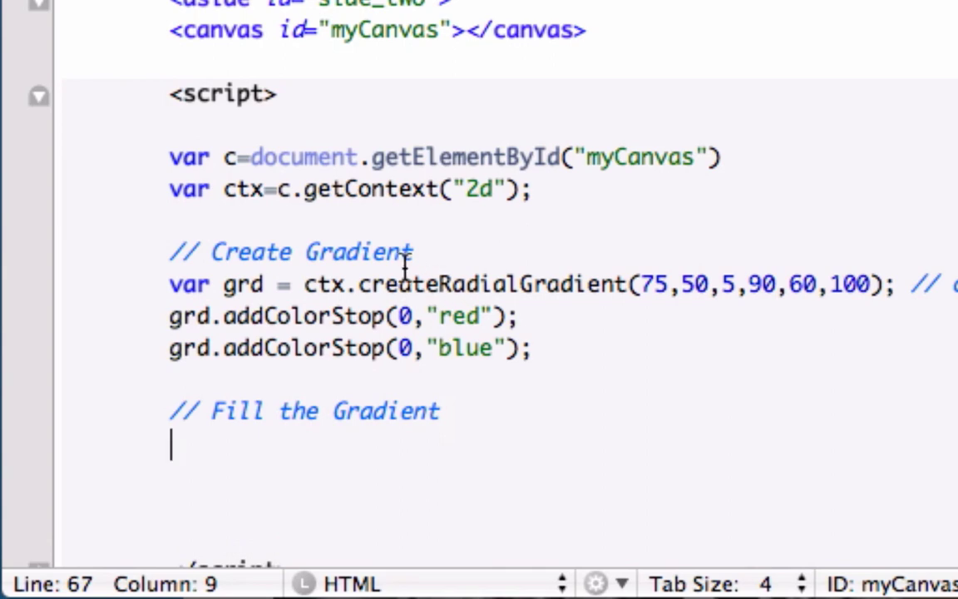
type("ct")
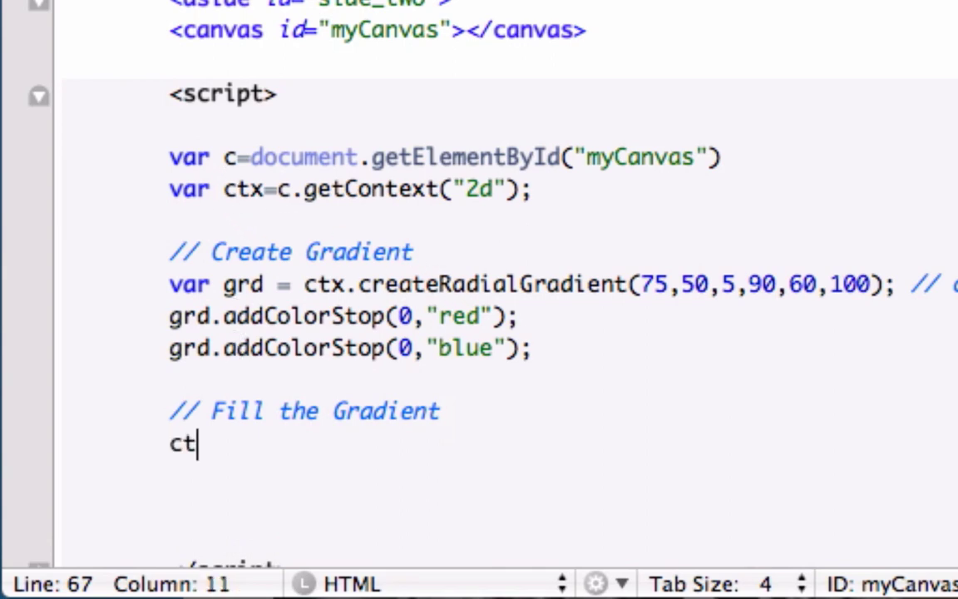
type("x")
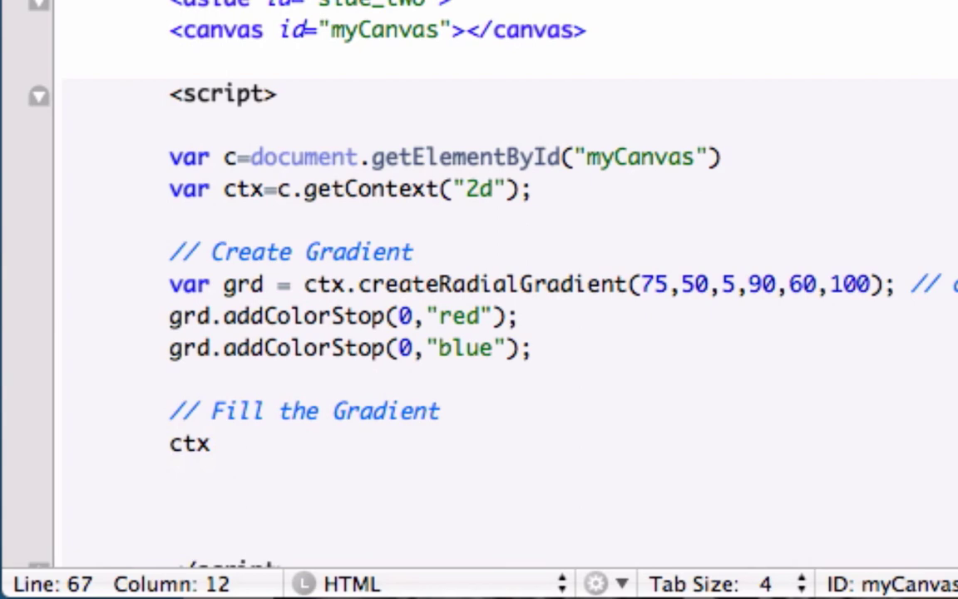
type(".fill")
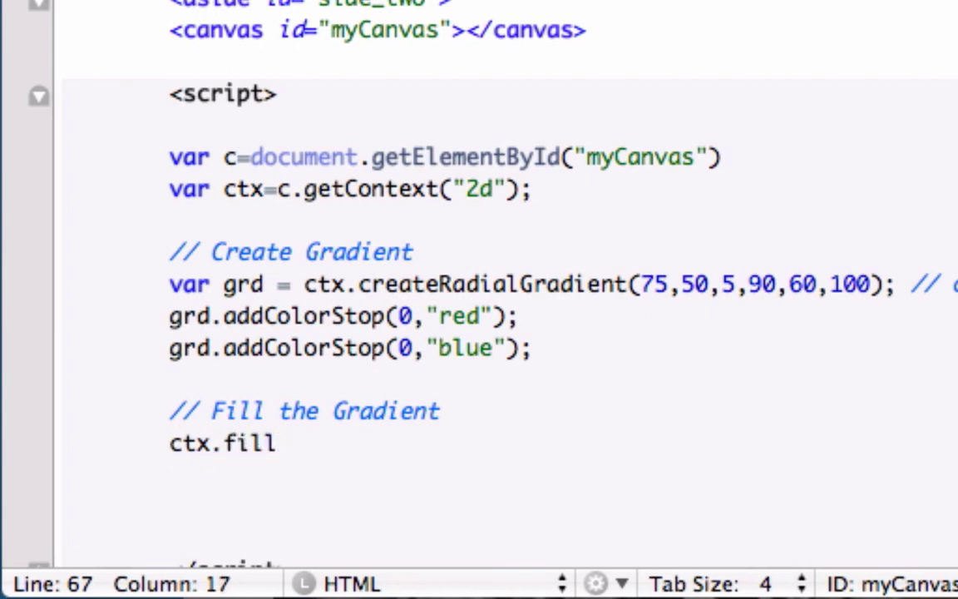
type("Style")
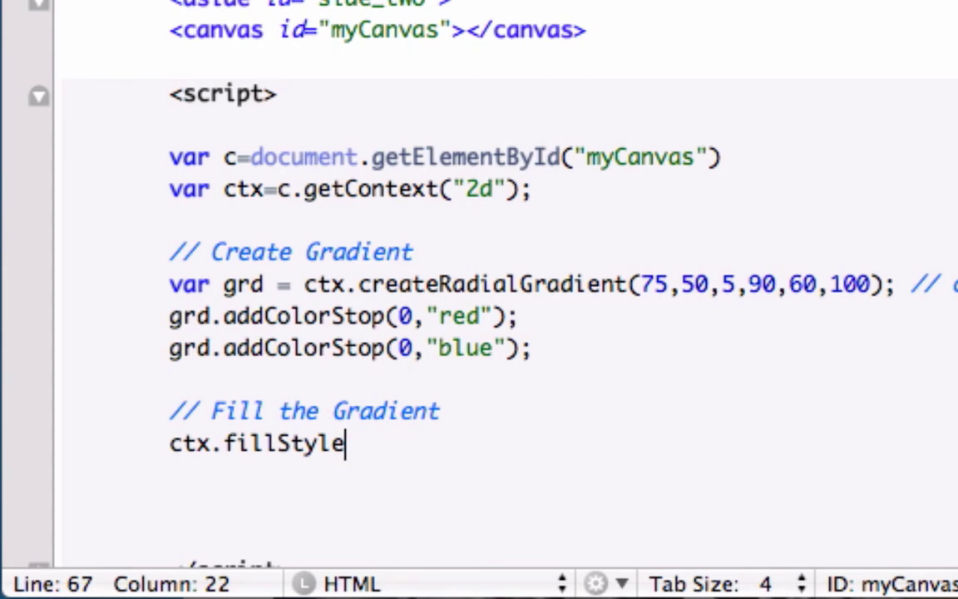
type("=grd;")
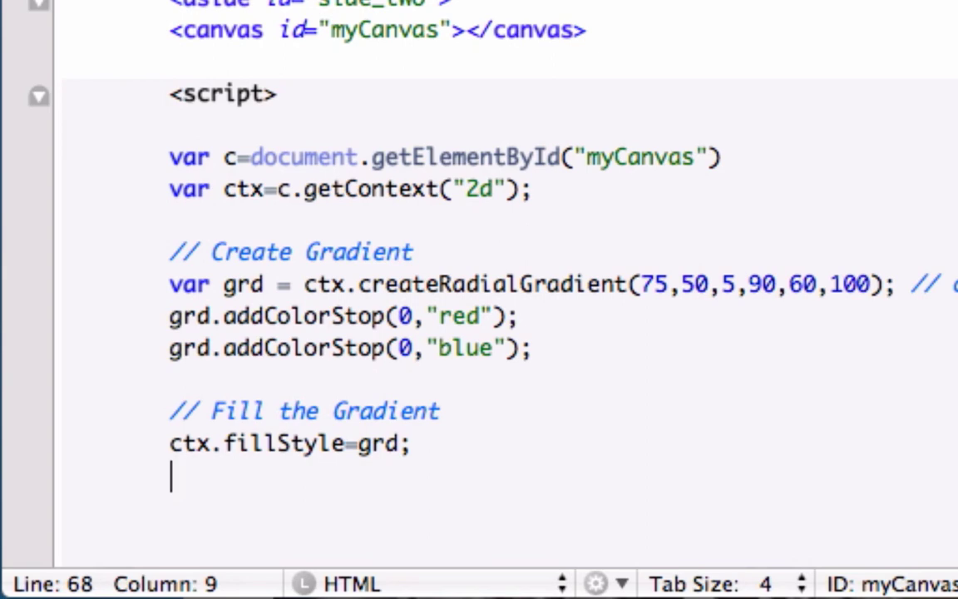
- Write ctx.fillRect(10,10,150,80); to fill the rectangle with the gradient
type("ctx.")
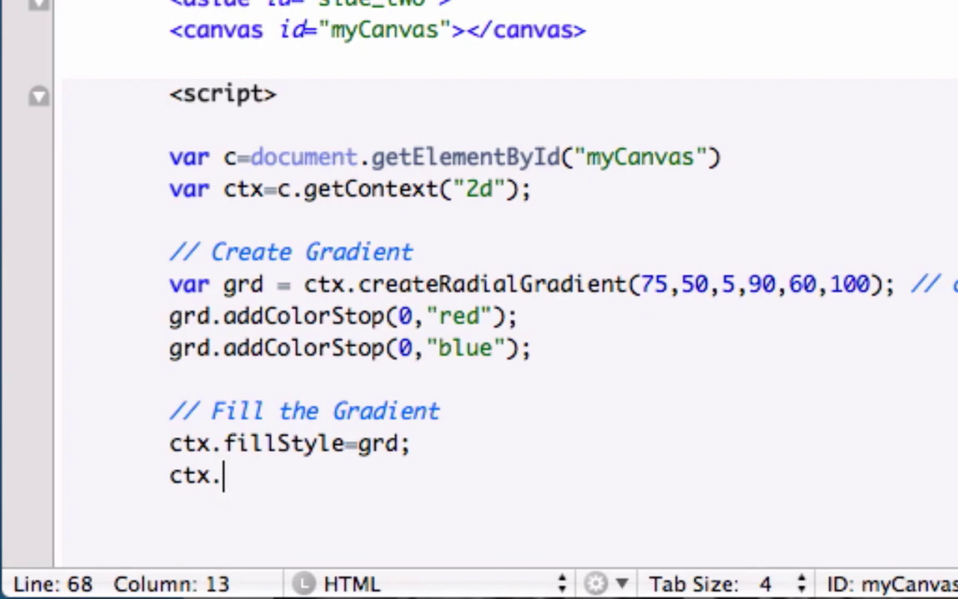
type("fill")
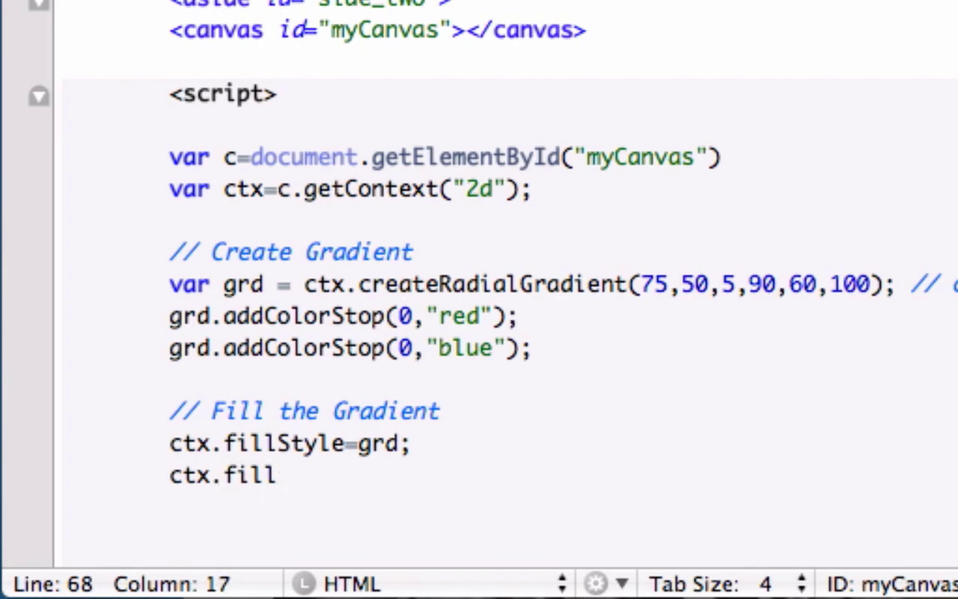
type("Rect")
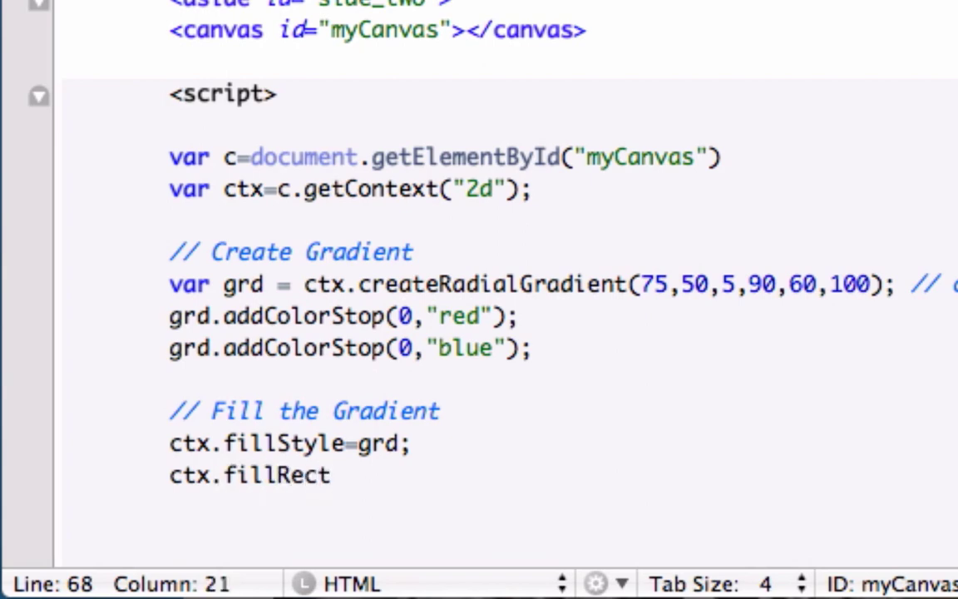
type("()")
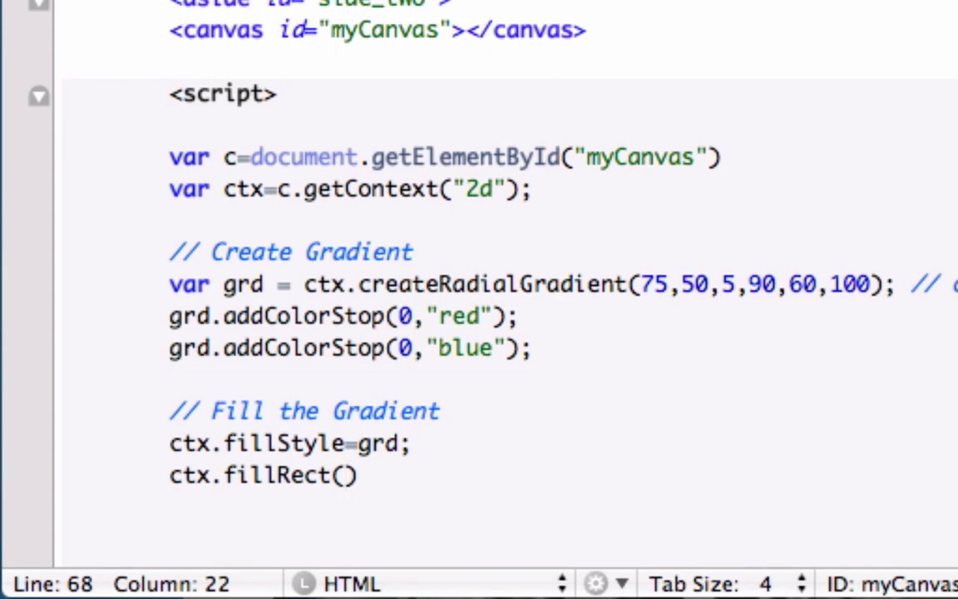
type("10,")
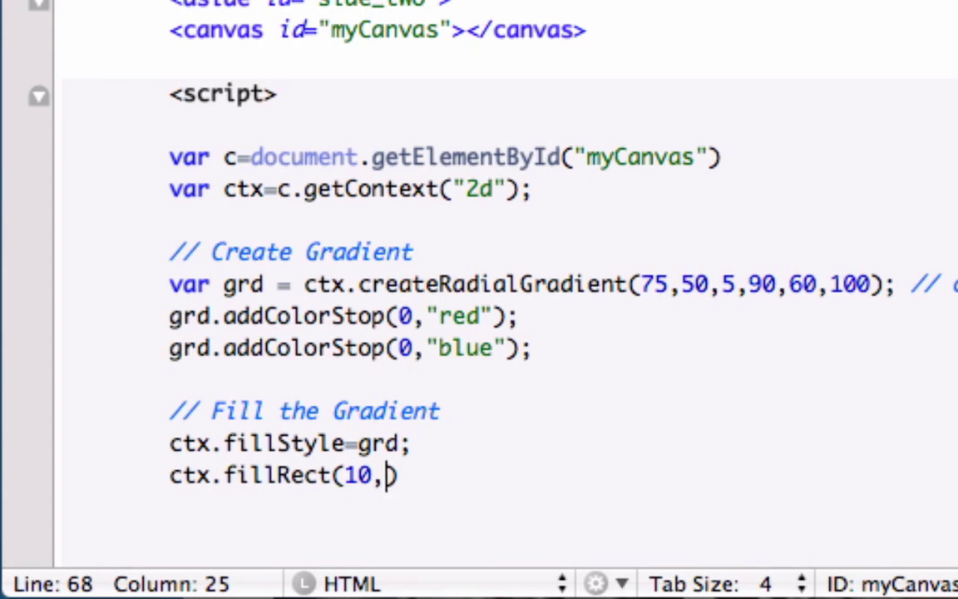
type("10,150")
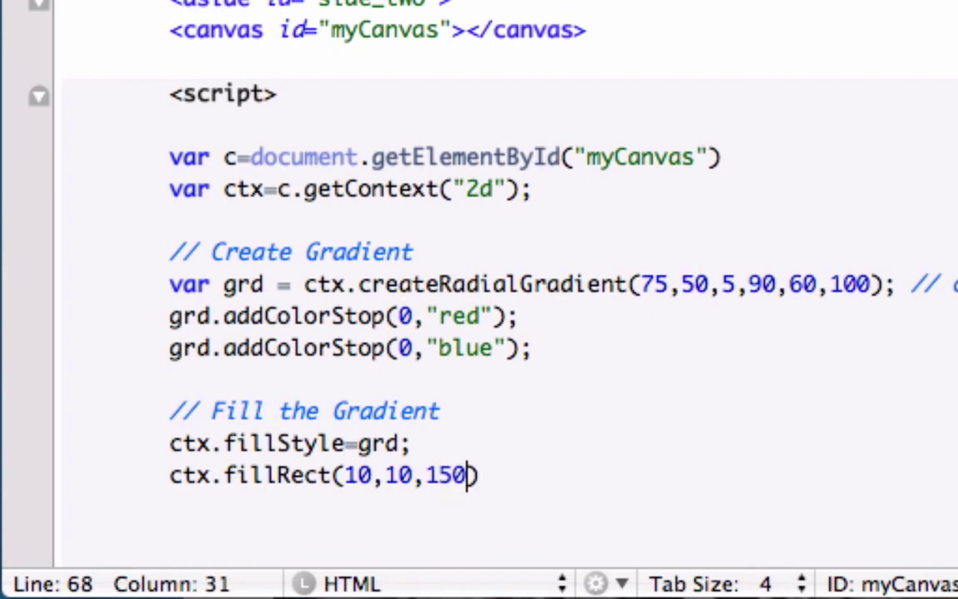
type(",")
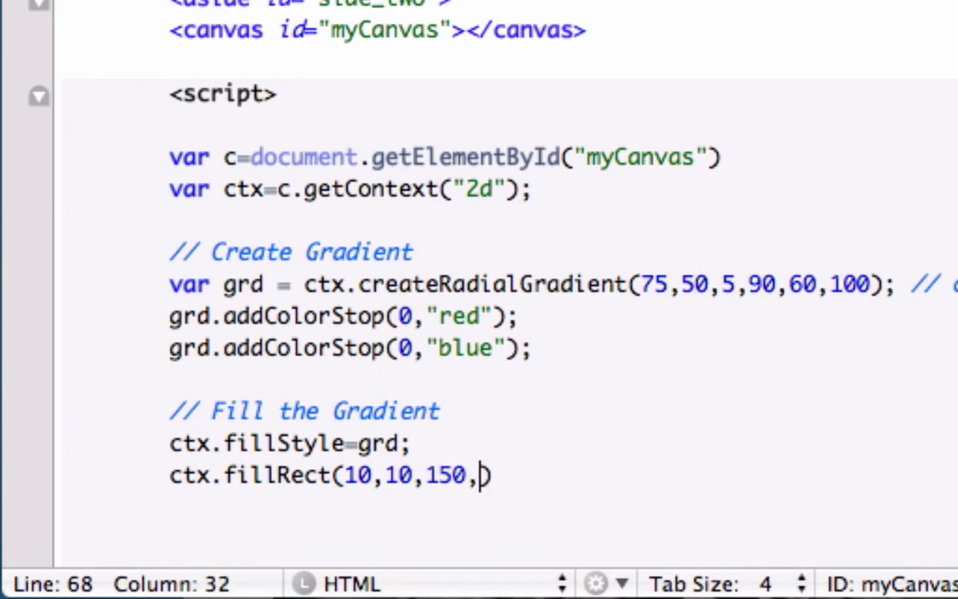
type("80);")
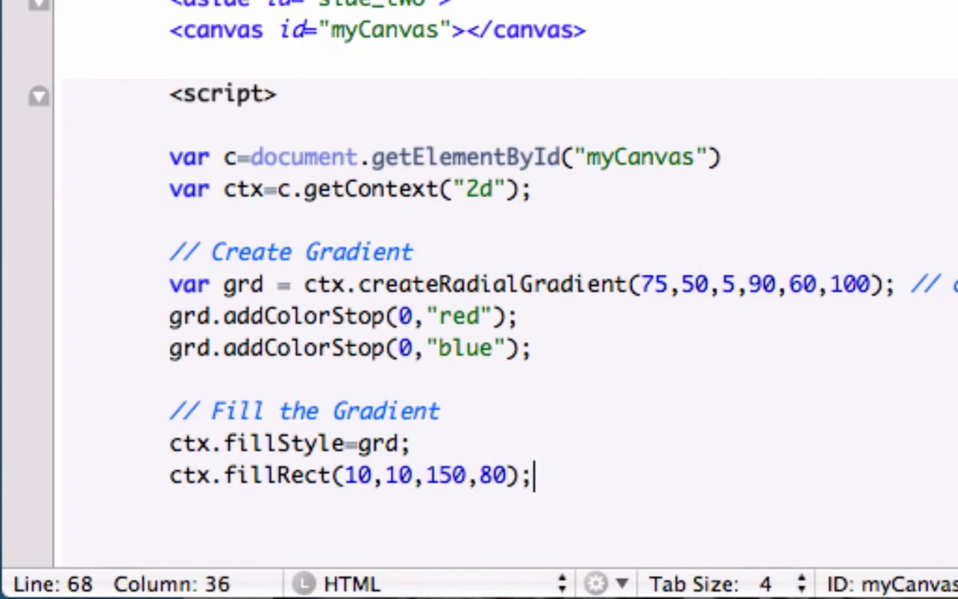
scroll("down", 3)
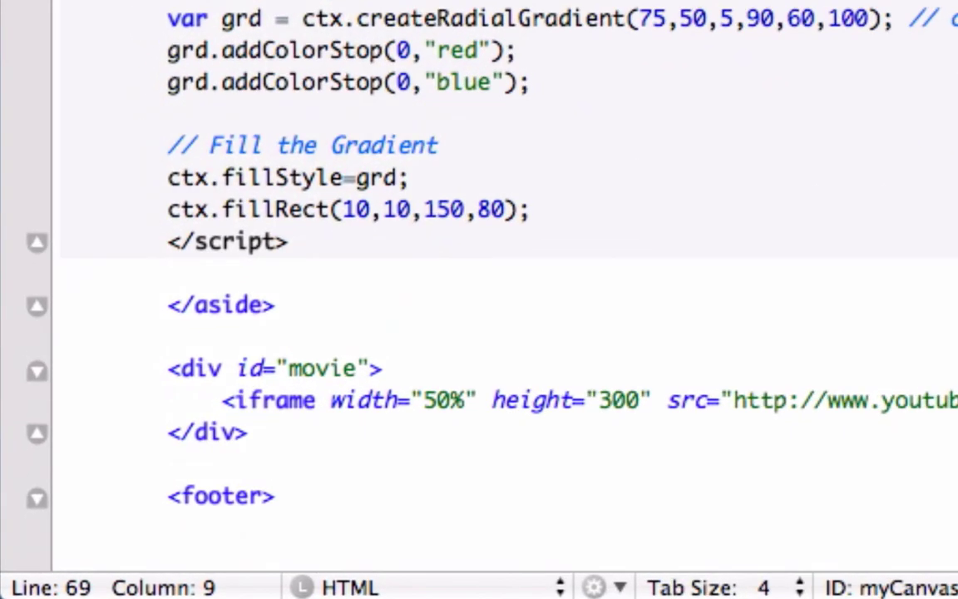
left_click(170, 241)
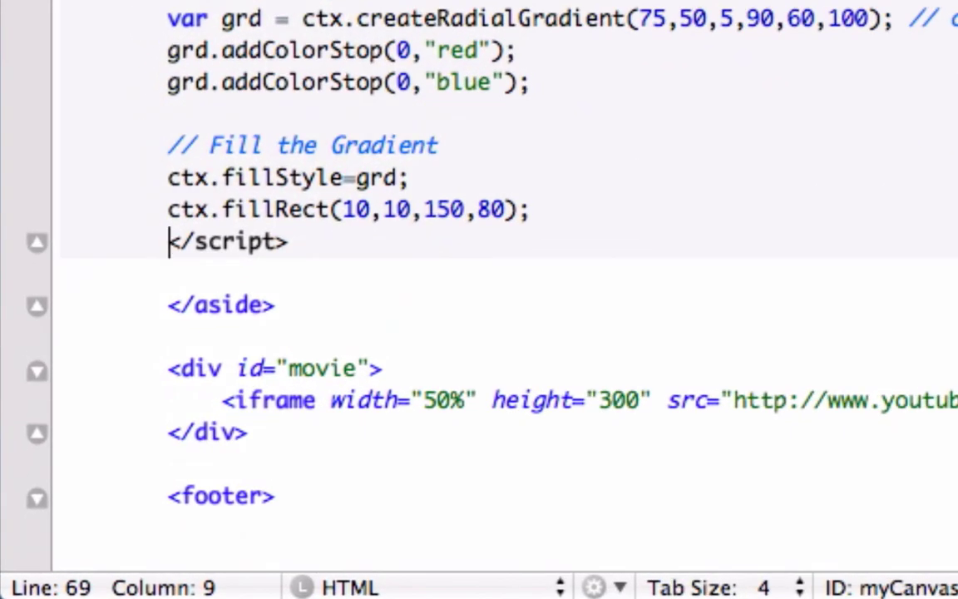
scroll("down", 3)
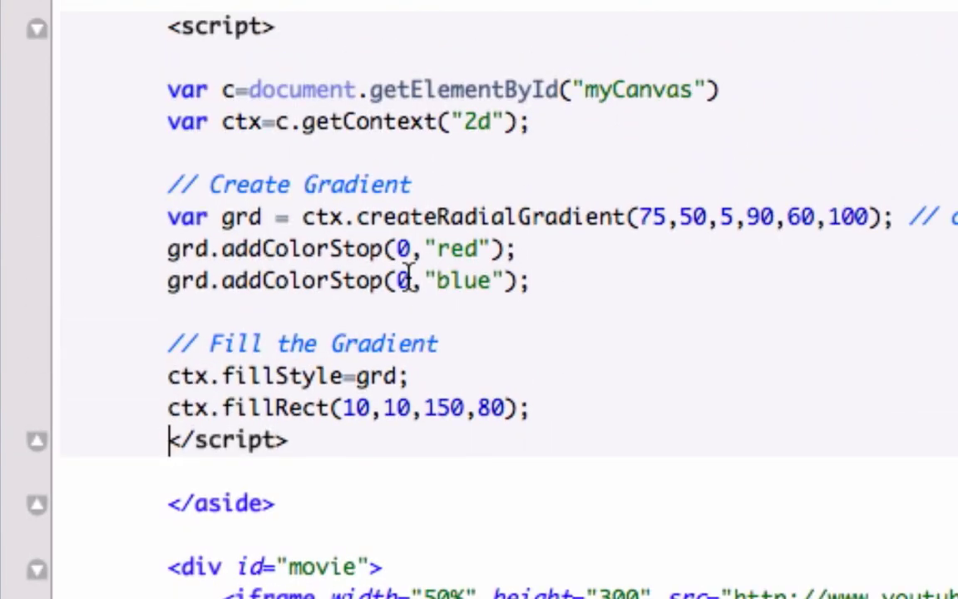
type("1")
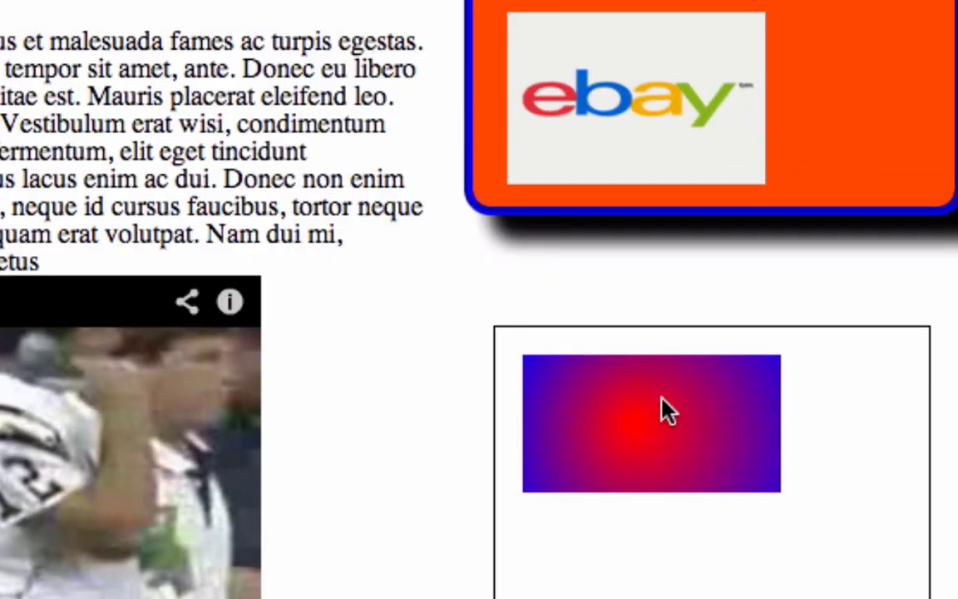
mouse_move(497, 393)
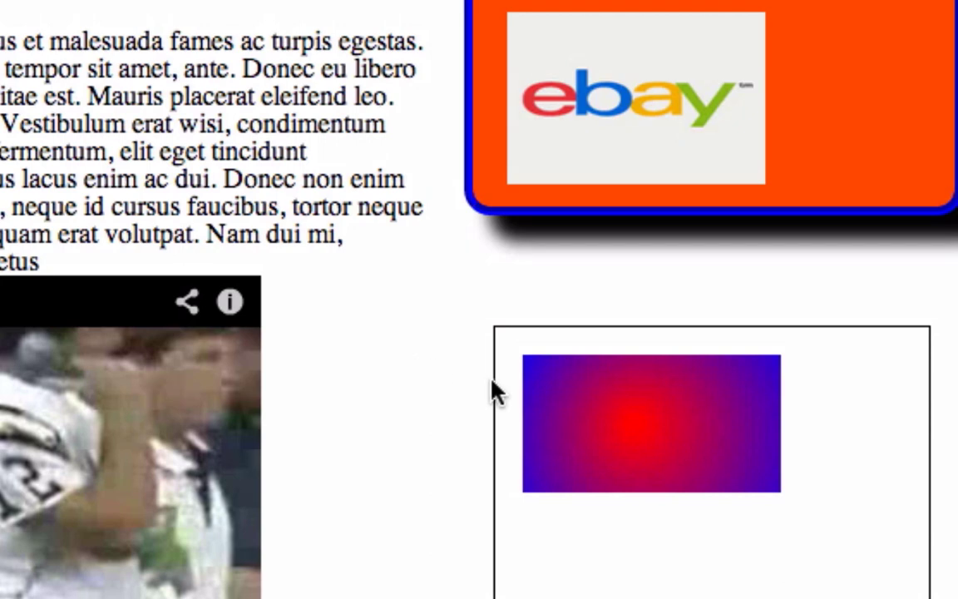
mouse_move(552, 416)
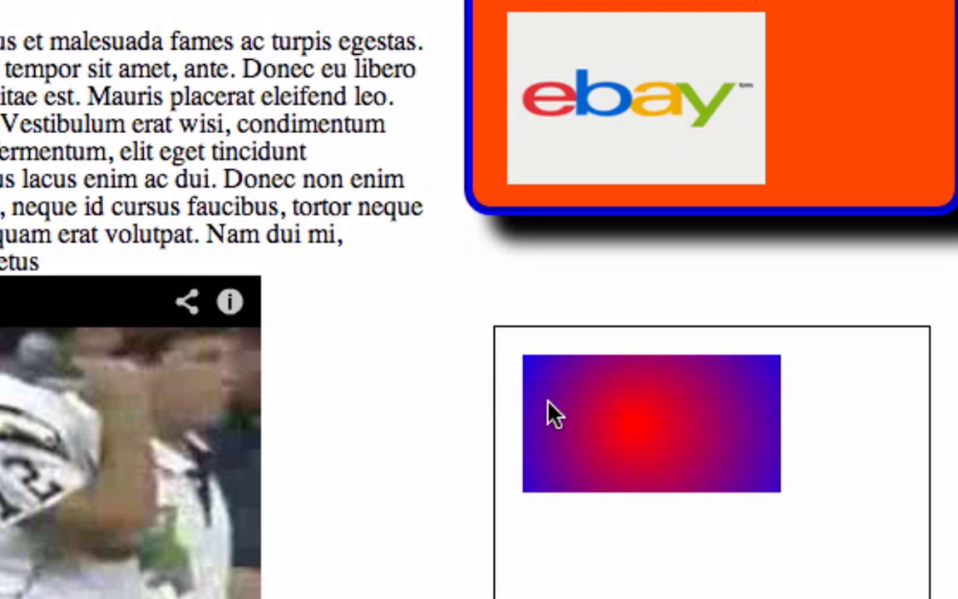
mouse_move(672, 409)
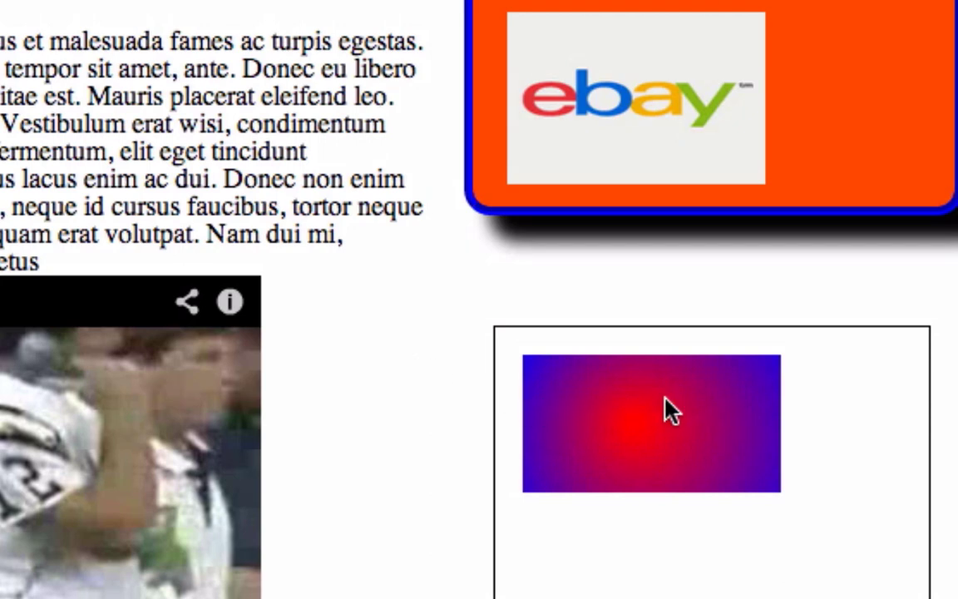